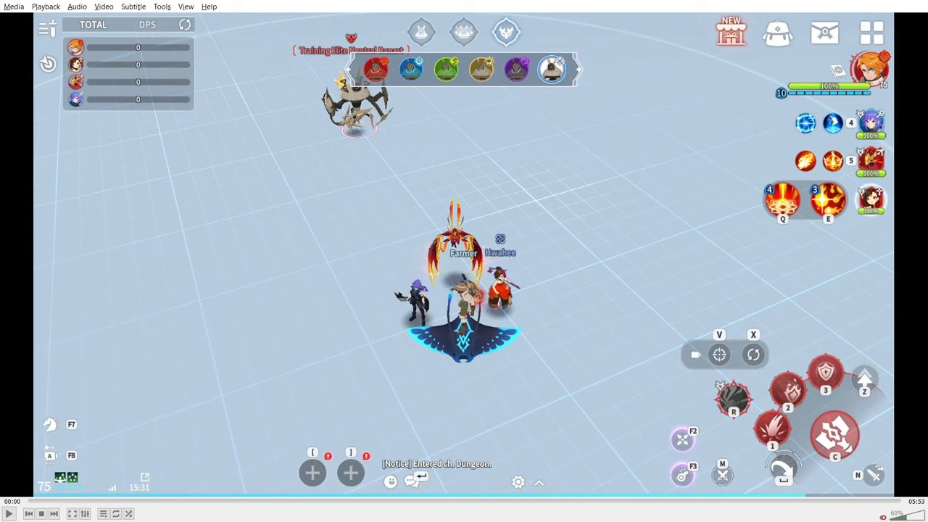
mouse_move(818, 286)
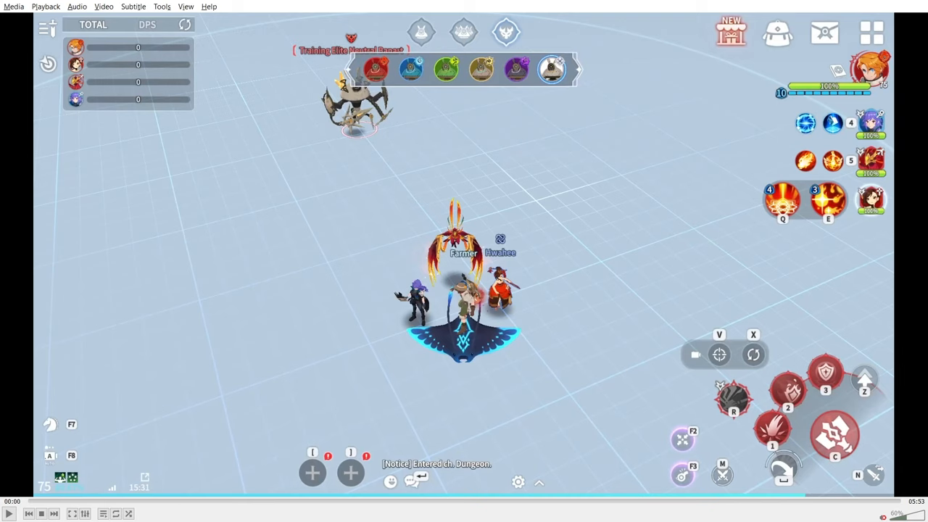
mouse_move(668, 243)
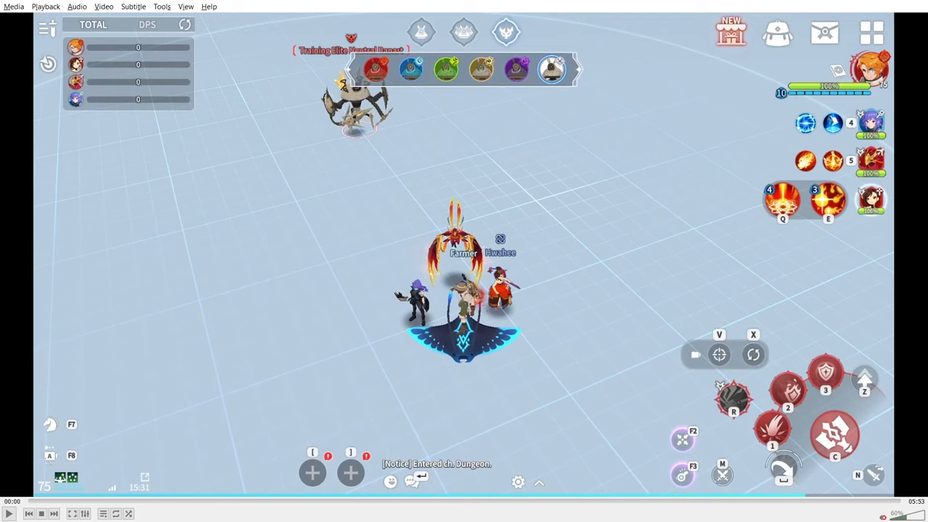
- Leave the VLC clip and return to the game window showing its main menu
key("alt+tab")
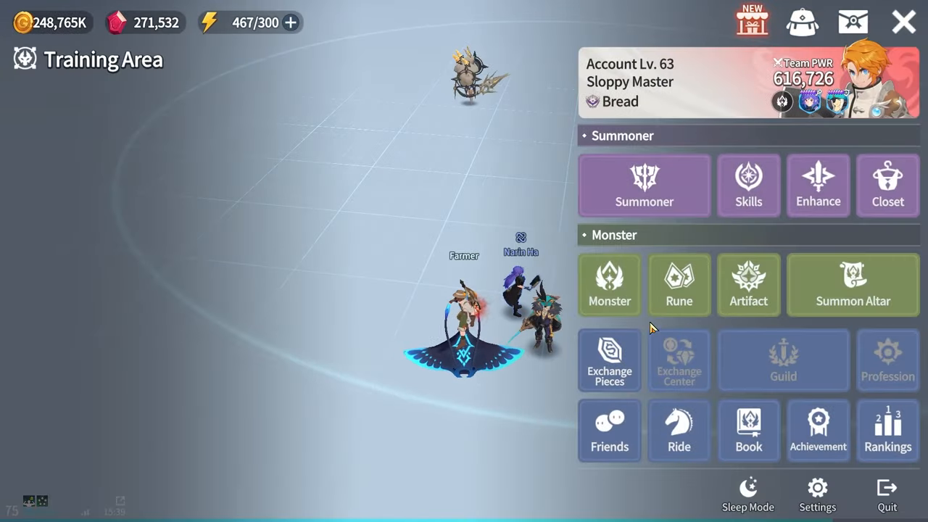
left_click(609, 284)
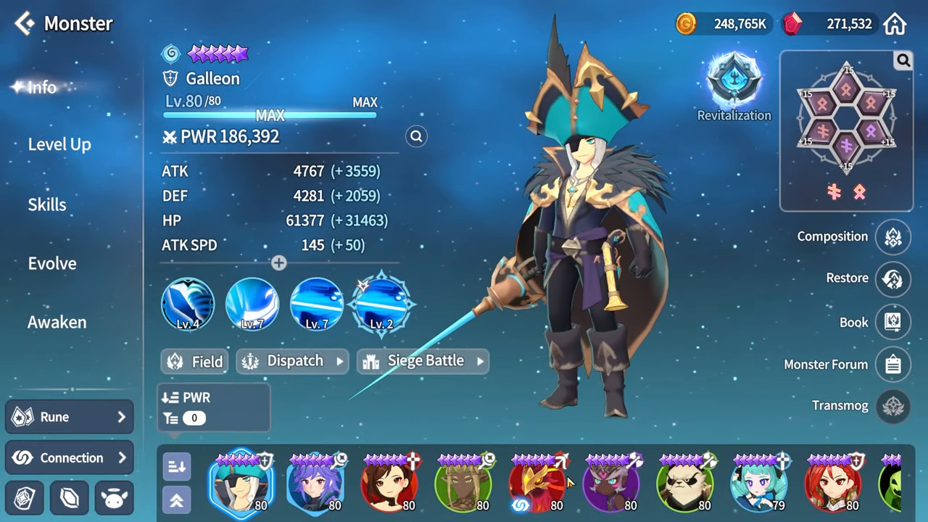
left_click(537, 482)
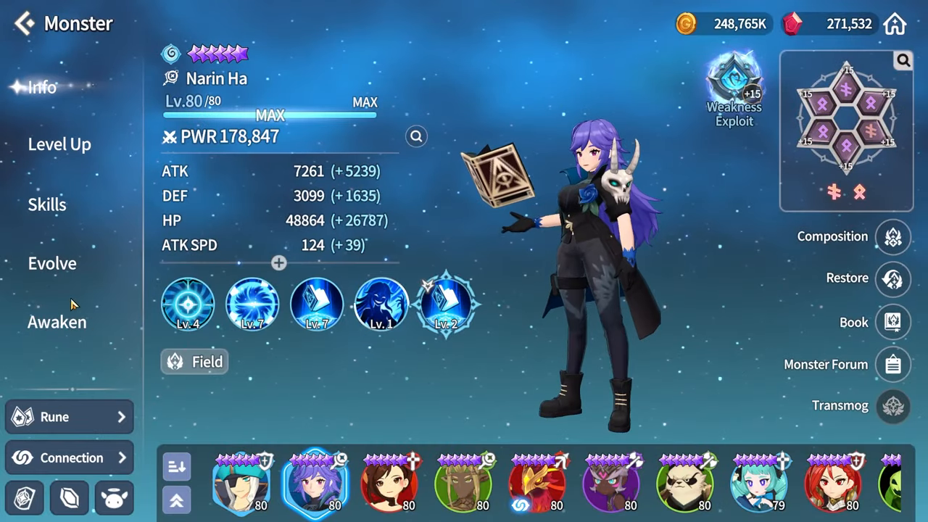
left_click(57, 322)
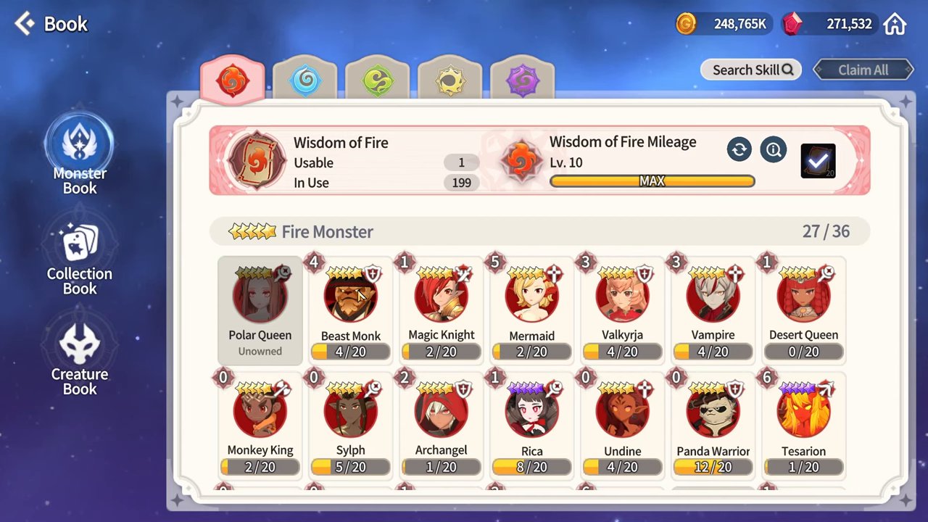
scroll("down", 3)
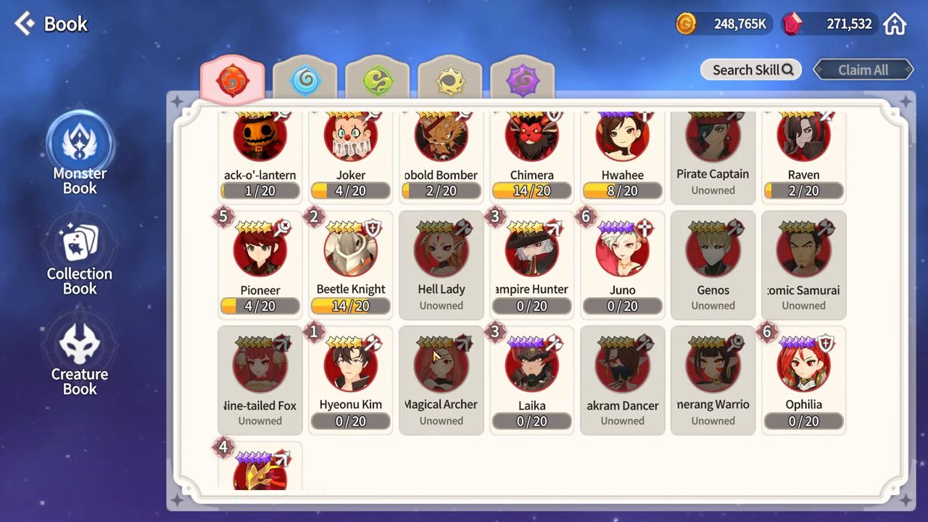
left_click(305, 78)
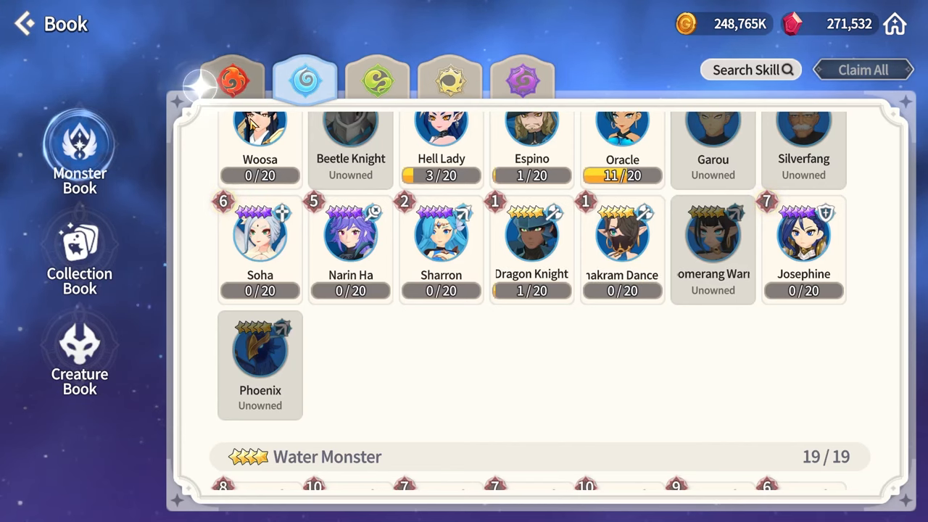
left_click(232, 79)
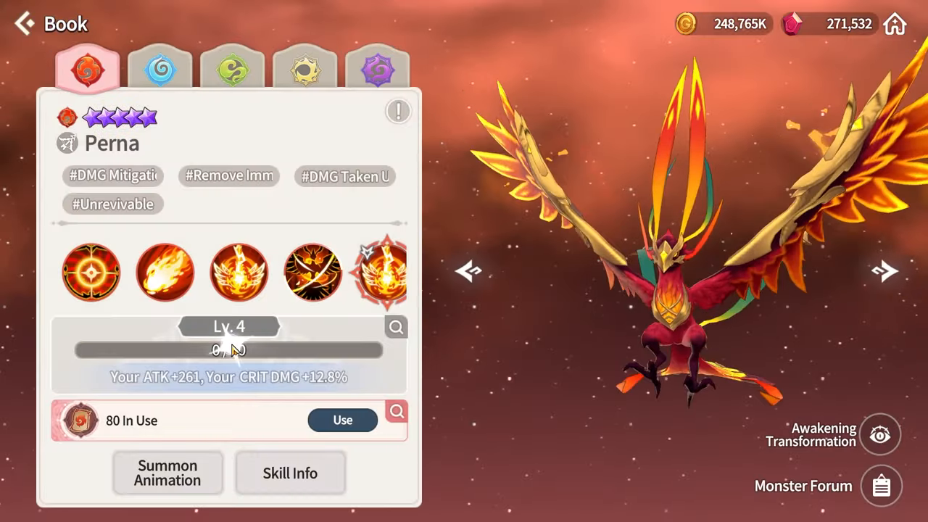
left_click(397, 110)
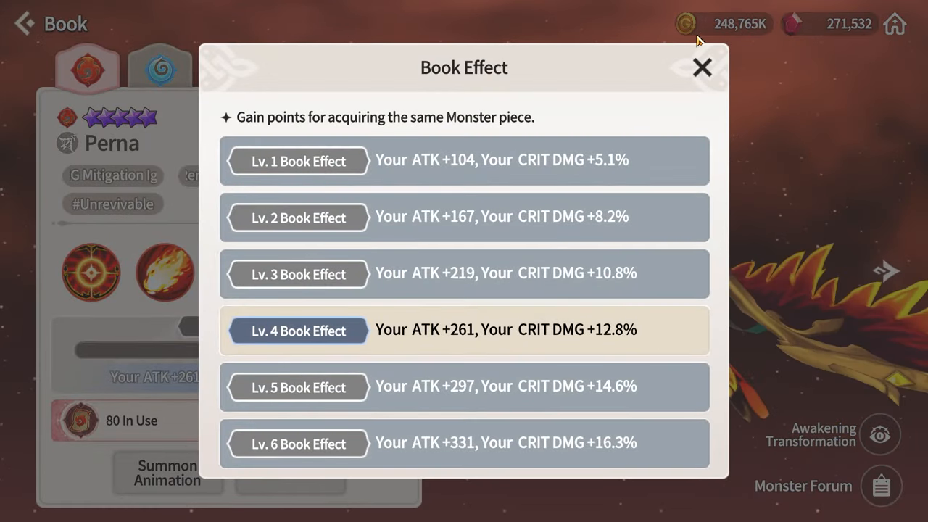
left_click(702, 67)
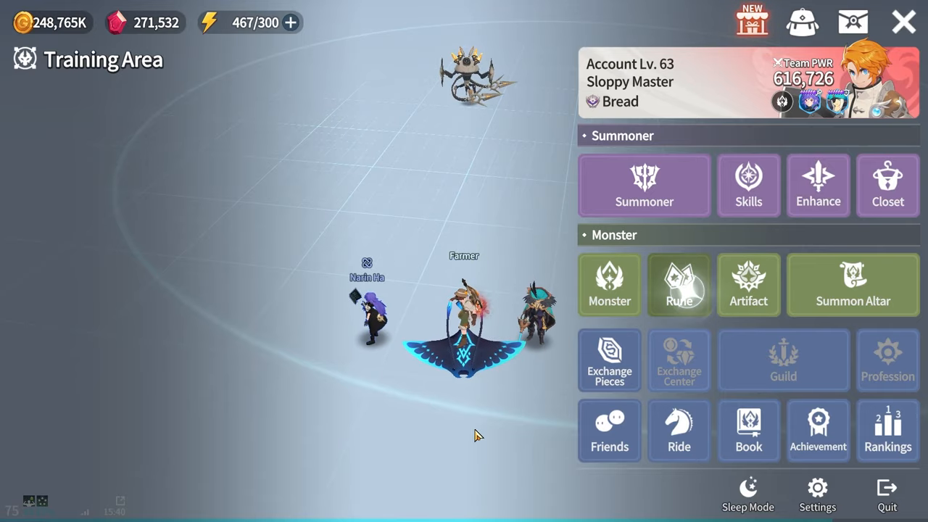
- Load the RAGE DPS rune preset onto Perna from the Rune screen's saved presets
left_click(679, 284)
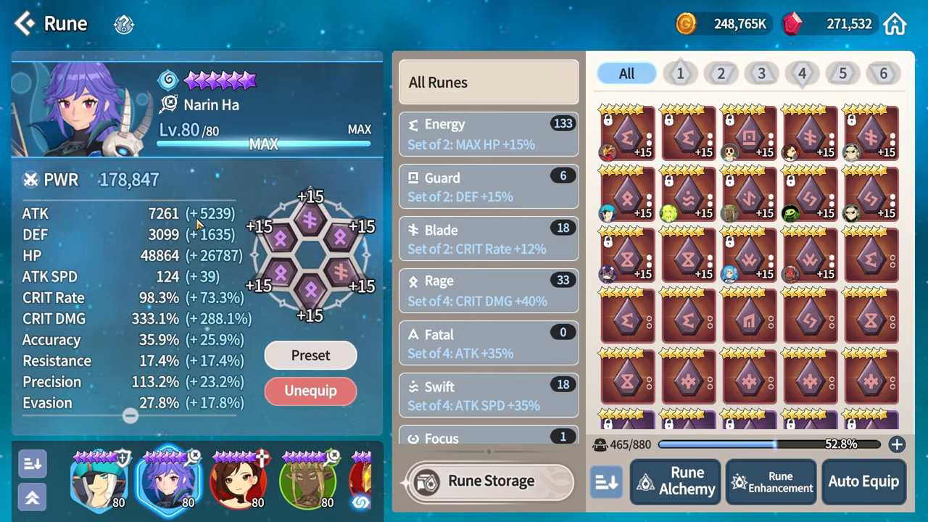
mouse_move(49, 322)
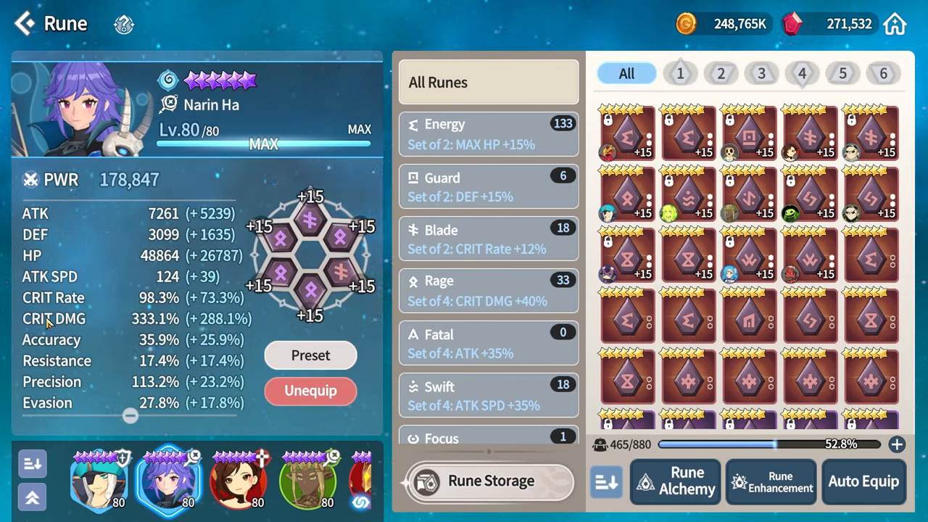
left_click(310, 355)
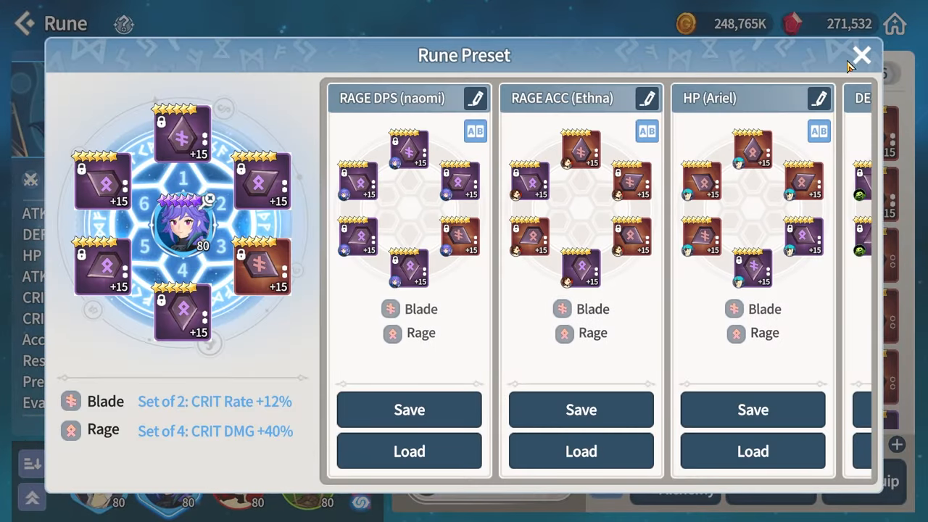
left_click(861, 55)
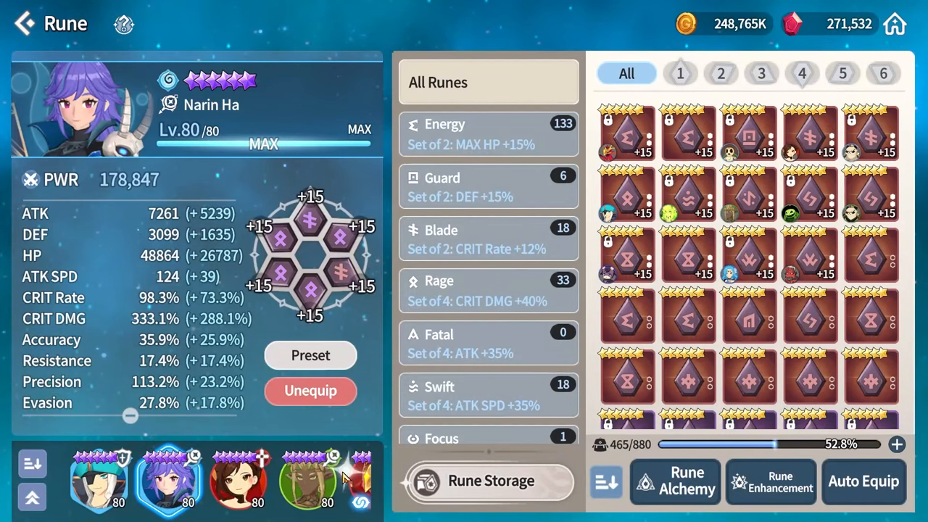
left_click(310, 355)
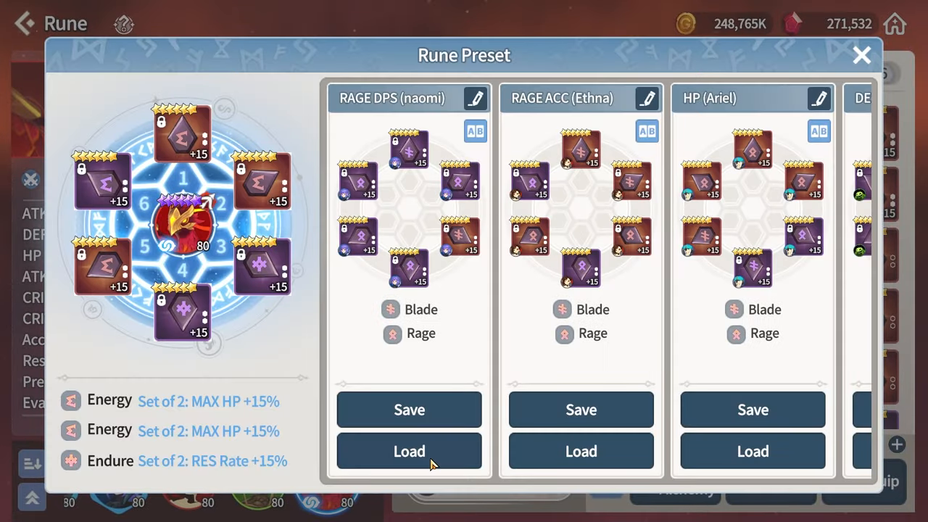
left_click(409, 451)
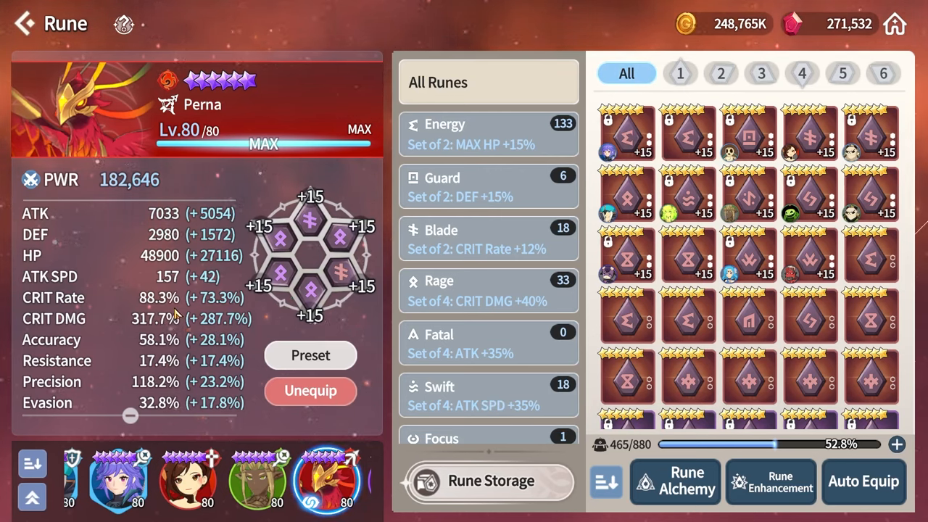
mouse_move(152, 300)
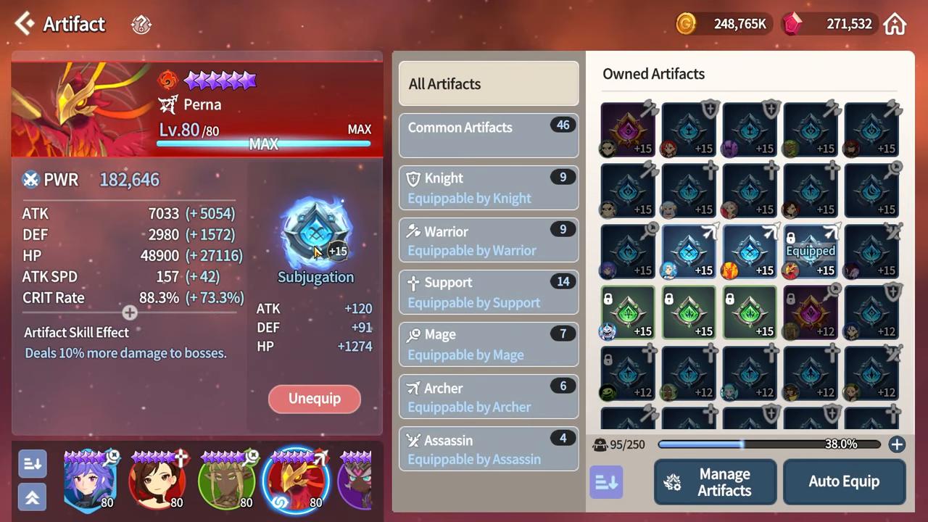
- Remove the Subjugation artifact from Perna and back out to the main menu
left_click(316, 232)
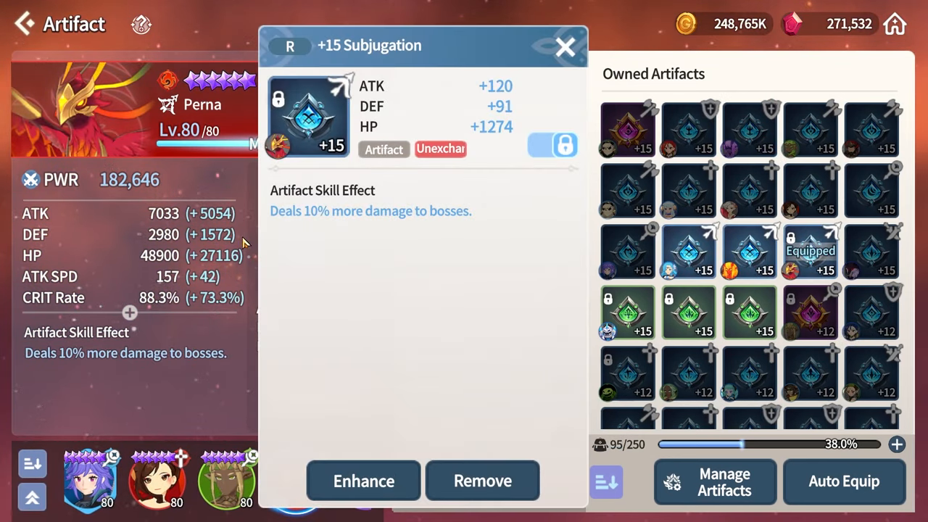
left_click(566, 46)
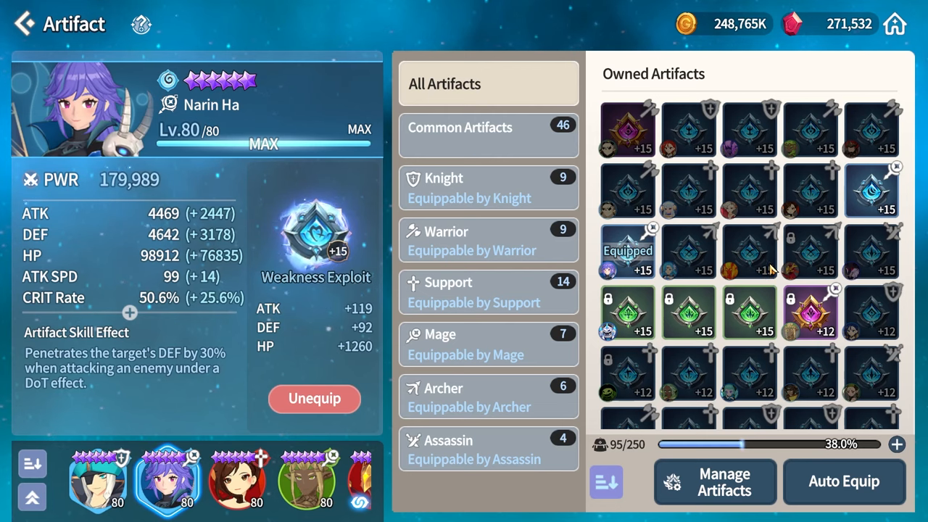
left_click(869, 190)
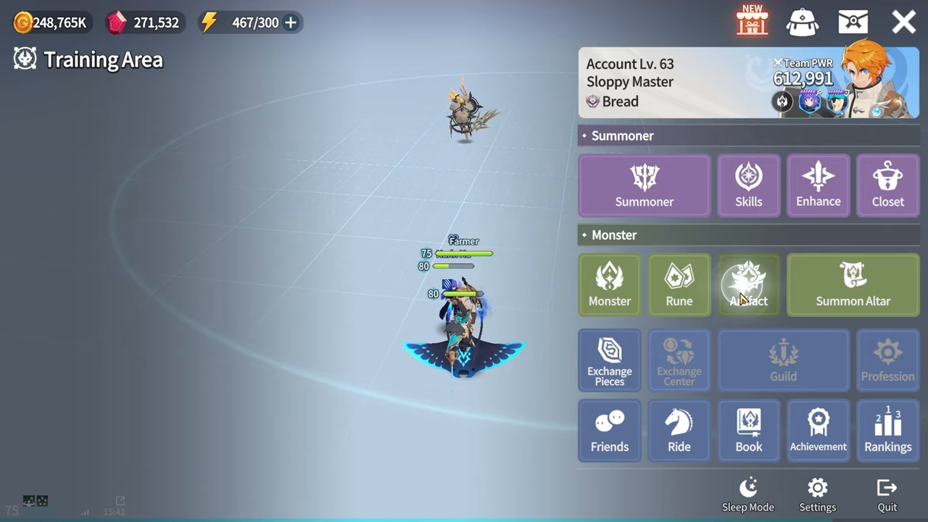
- Review Narin Ha's equipped artifact and the Subjugation artifact details
left_click(748, 284)
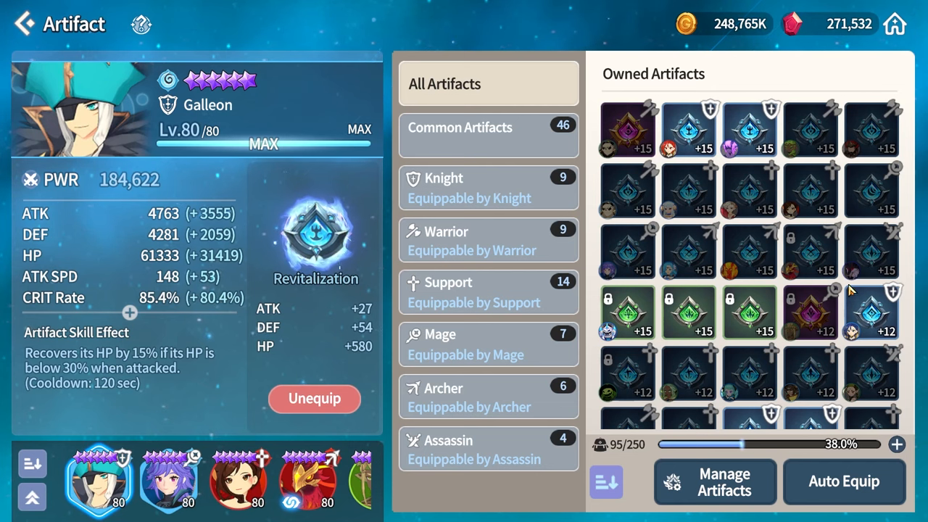
left_click(748, 249)
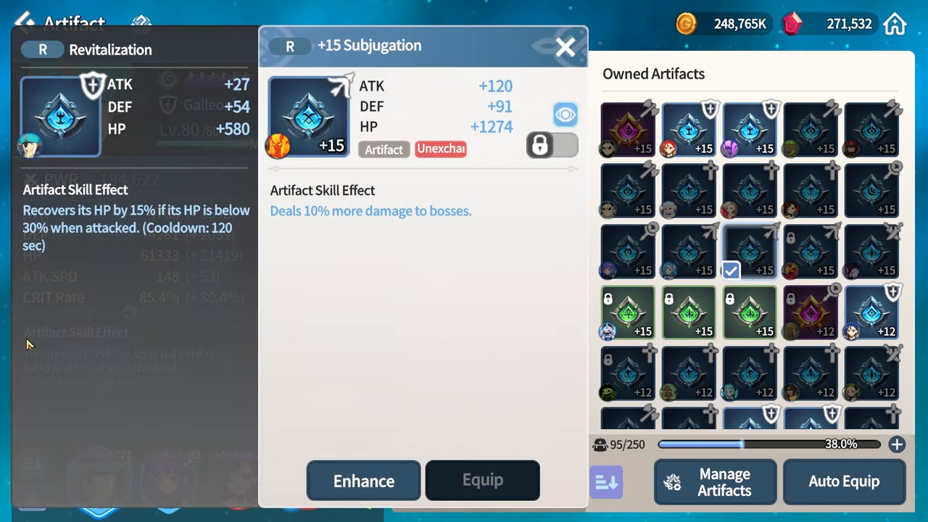
left_click(565, 45)
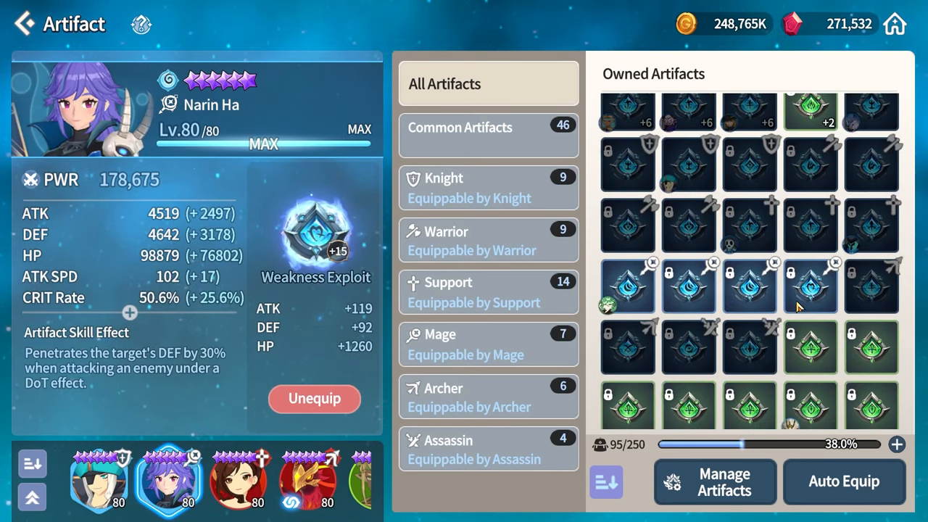
- Equip the Linkage artifact on Narin Ha in place of Weakness Exploit
scroll("down", 3)
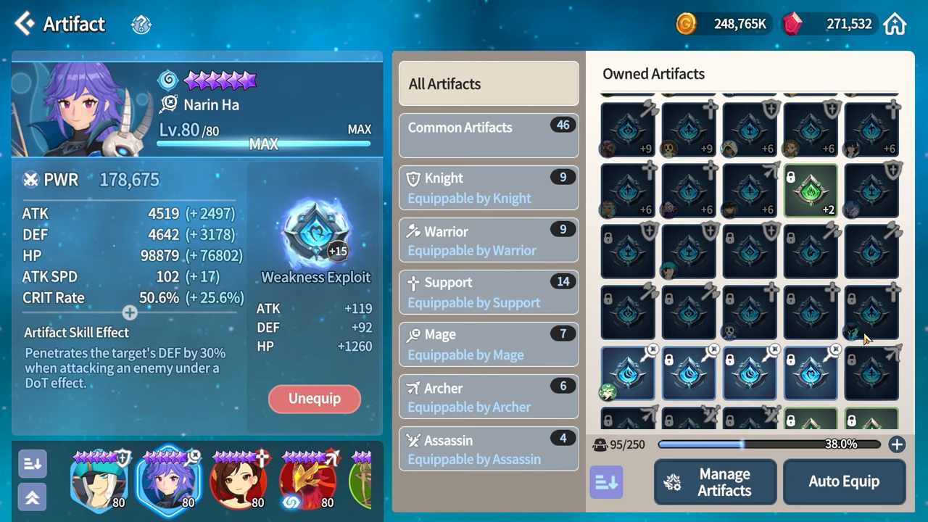
left_click(809, 374)
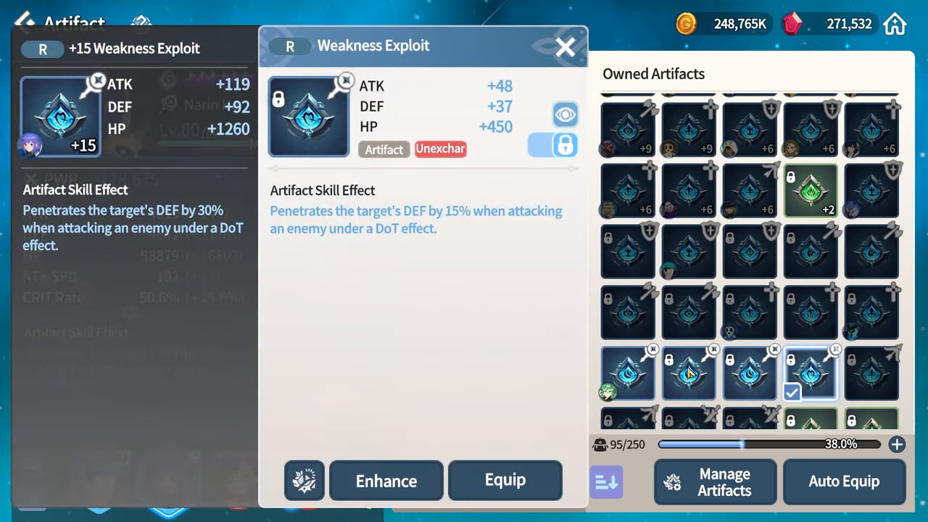
left_click(687, 374)
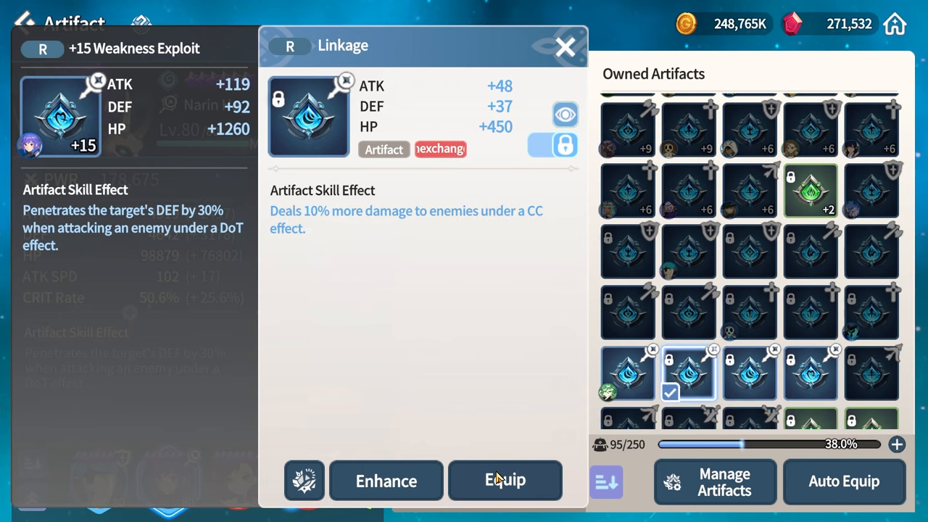
left_click(504, 481)
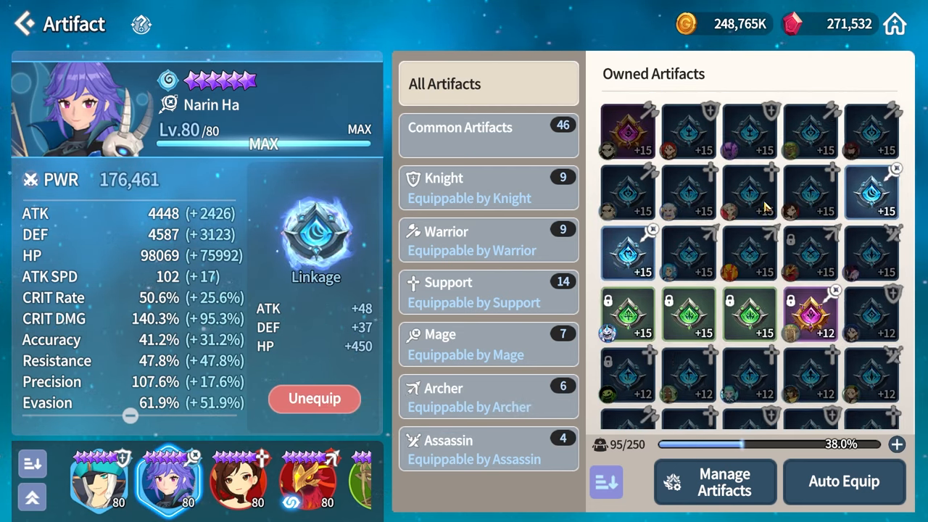
- Compare Subjugation and Weakness Exploit against Linkage, then equip +15 Weakness Exploit on Narin Ha
left_click(869, 191)
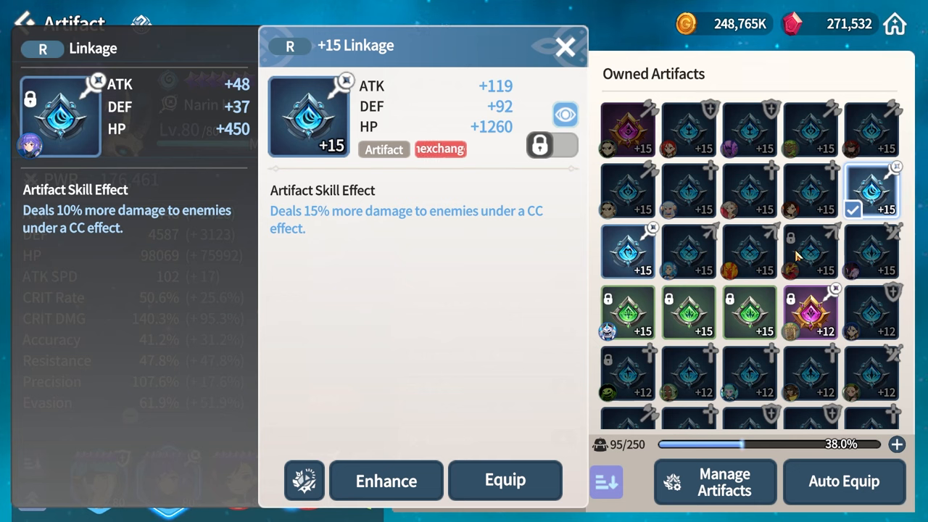
left_click(809, 252)
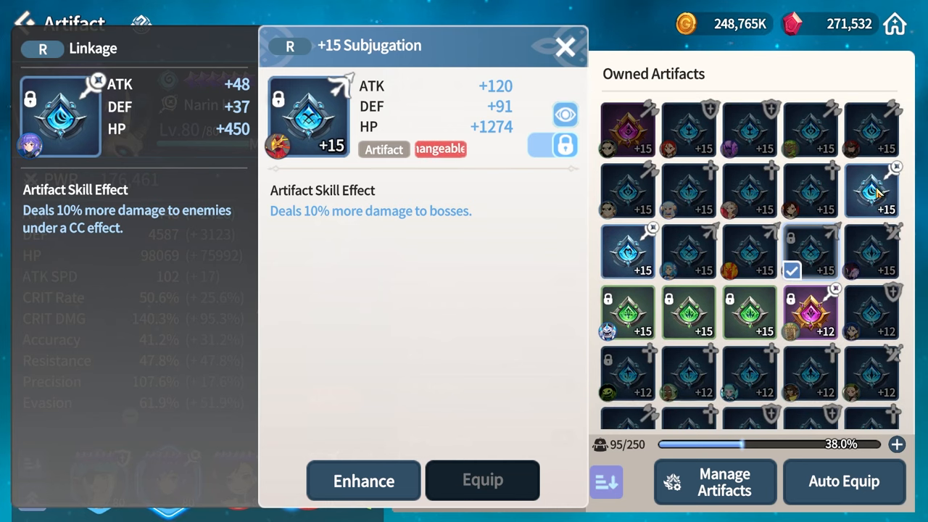
left_click(628, 253)
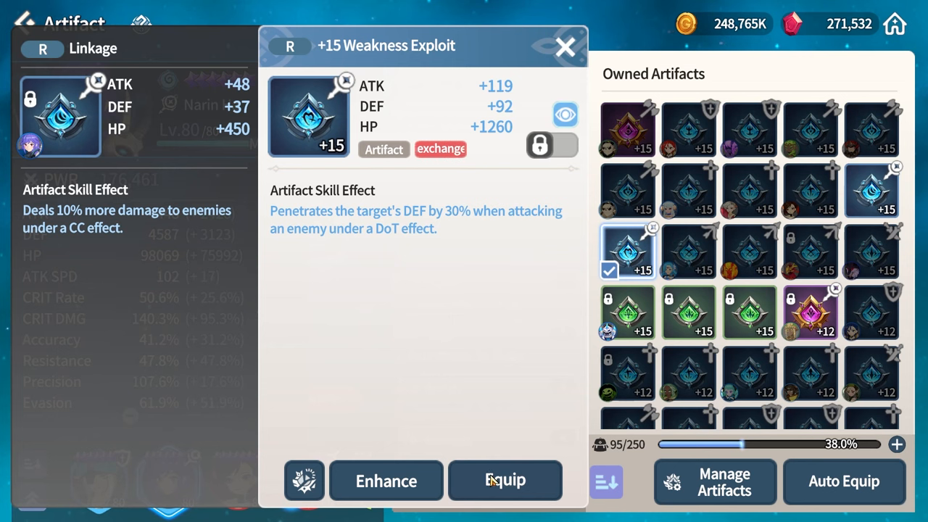
left_click(504, 482)
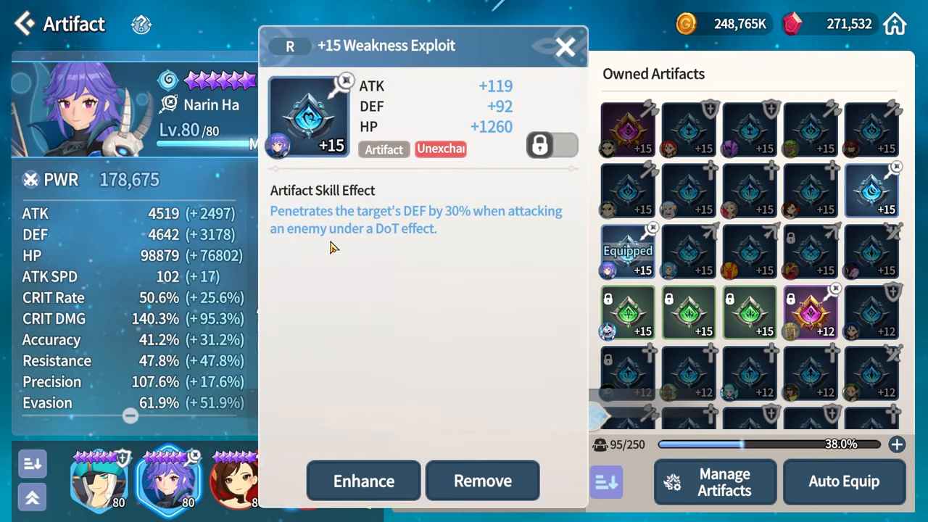
mouse_move(484, 229)
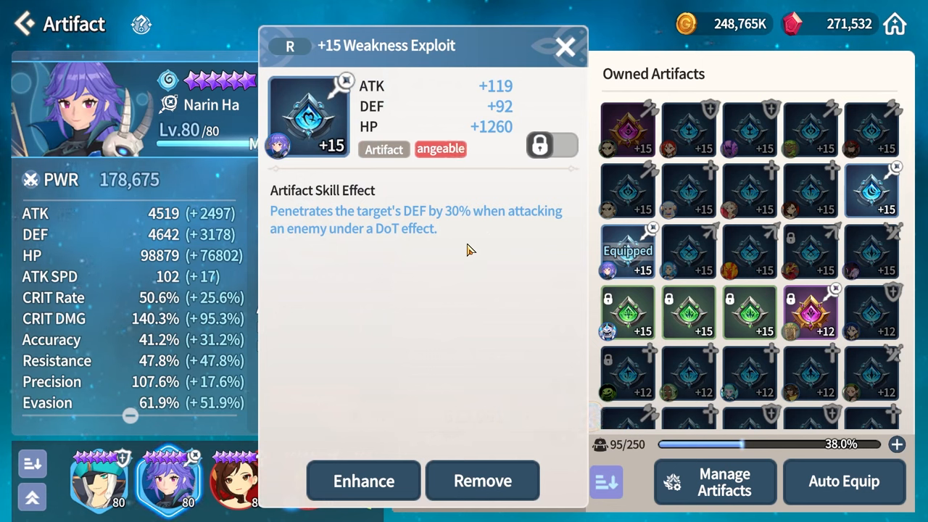
left_click(565, 47)
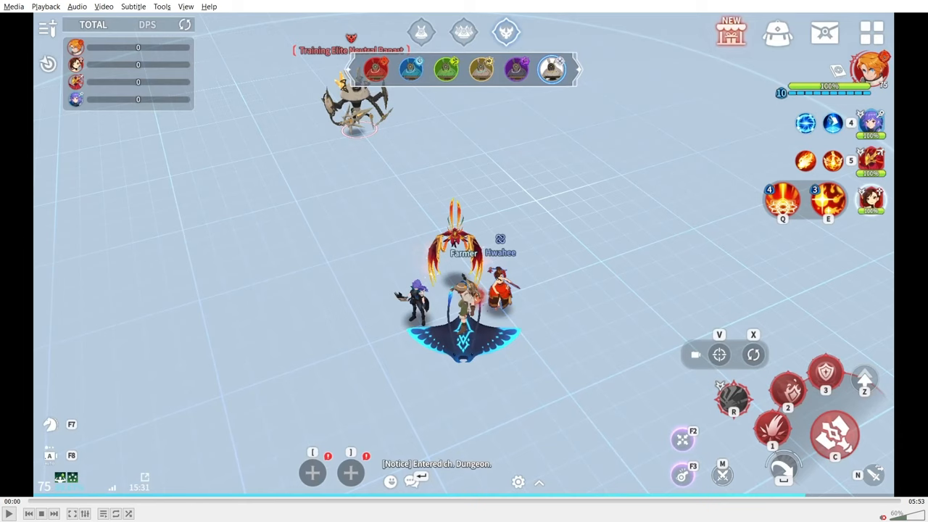
mouse_move(492, 165)
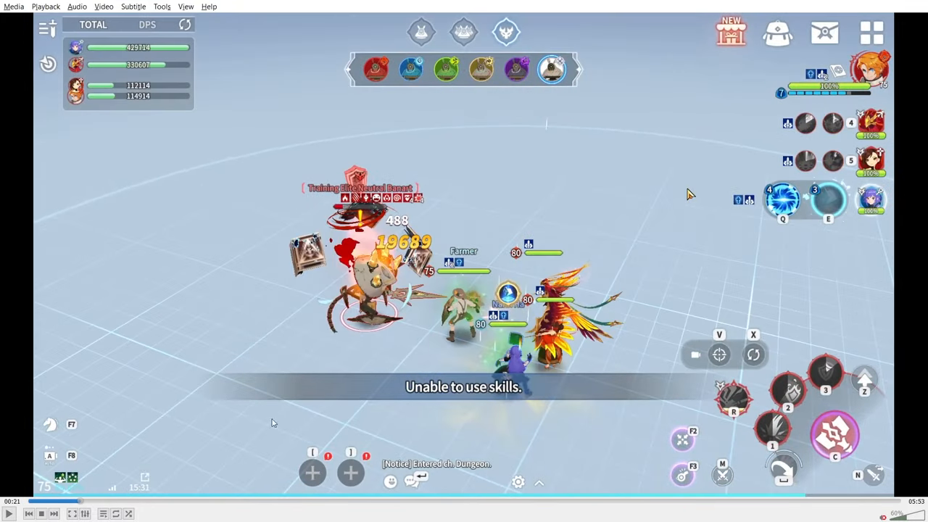
mouse_move(496, 235)
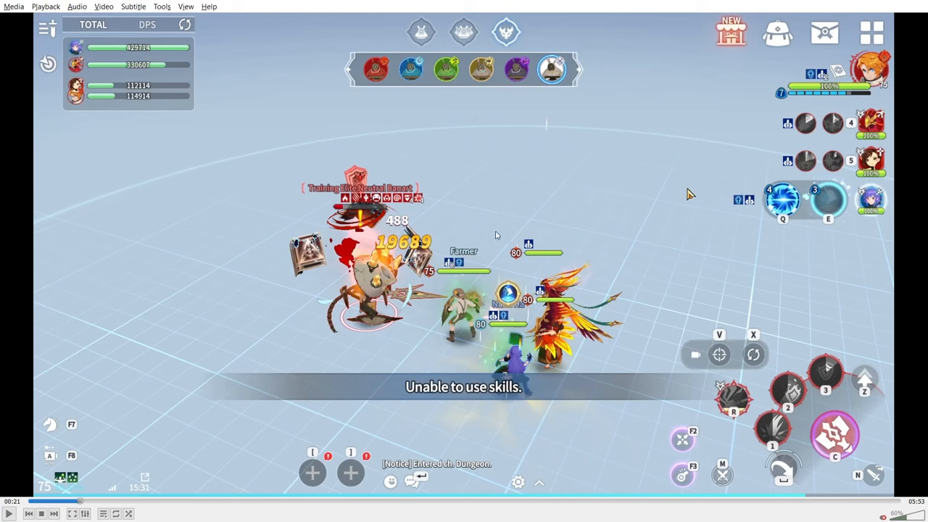
mouse_move(361, 208)
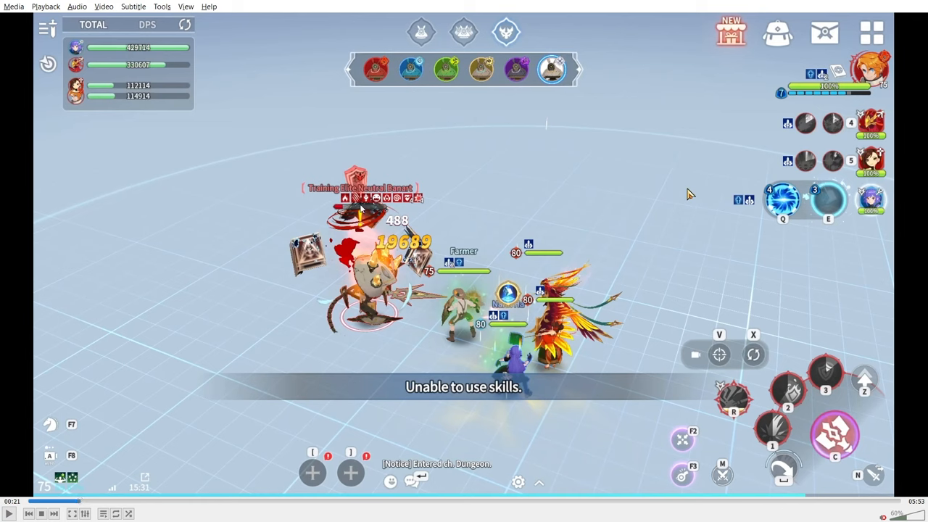
mouse_move(426, 195)
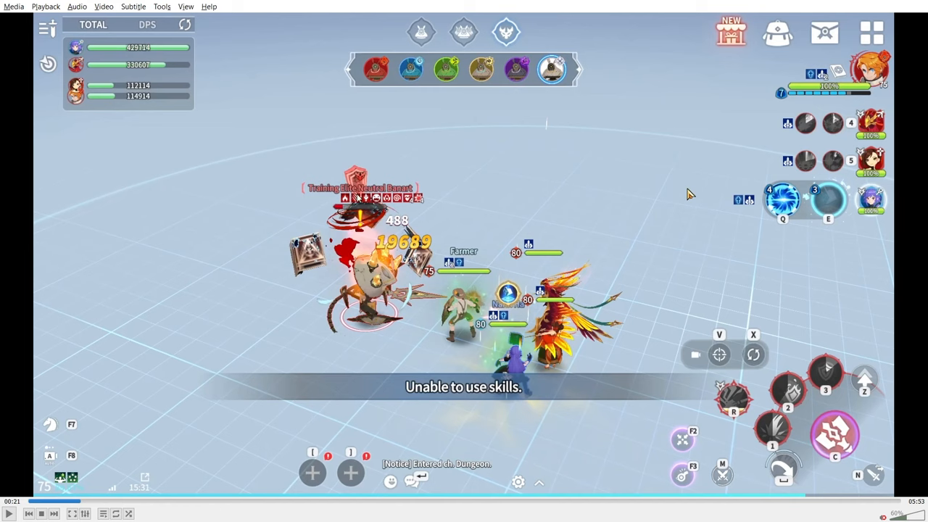
mouse_move(779, 377)
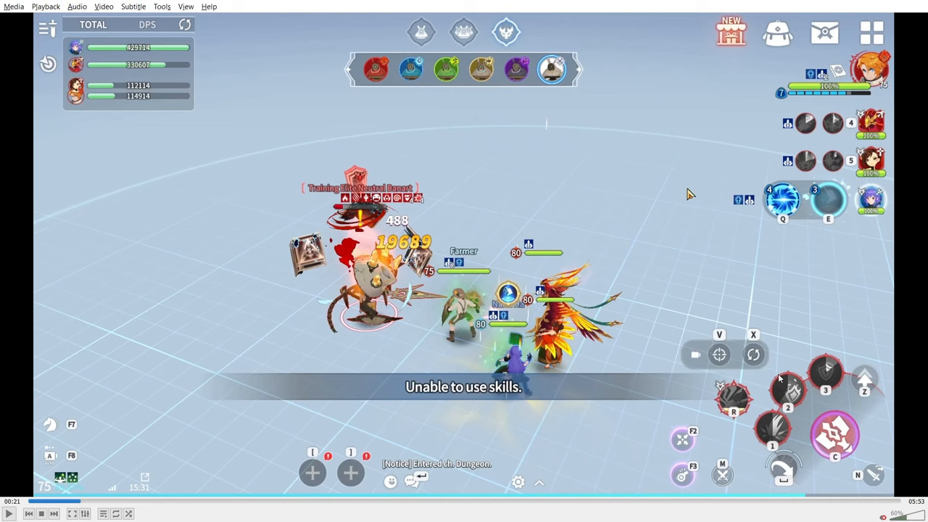
mouse_move(379, 214)
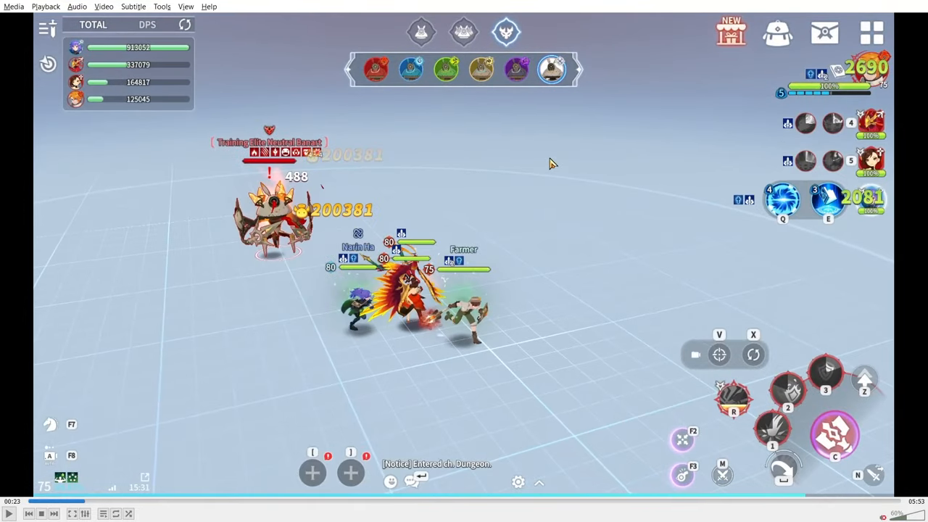
mouse_move(263, 293)
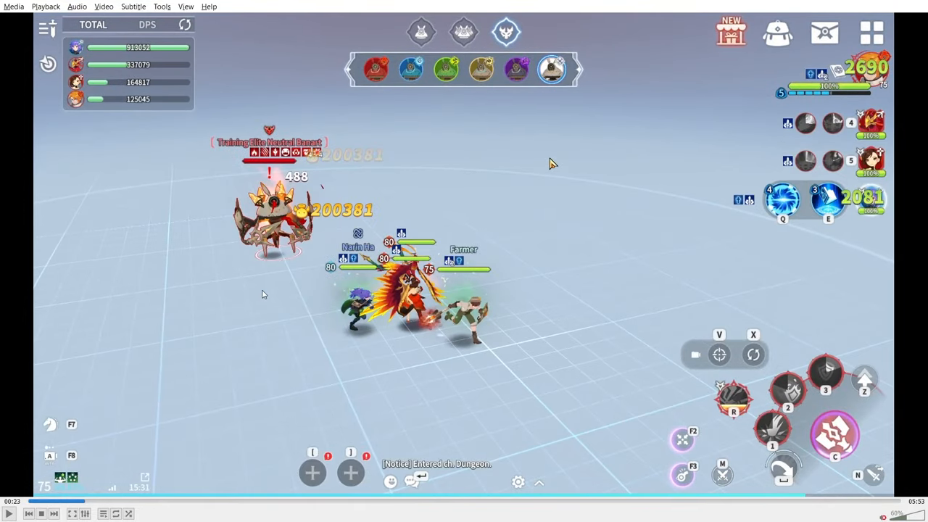
mouse_move(304, 171)
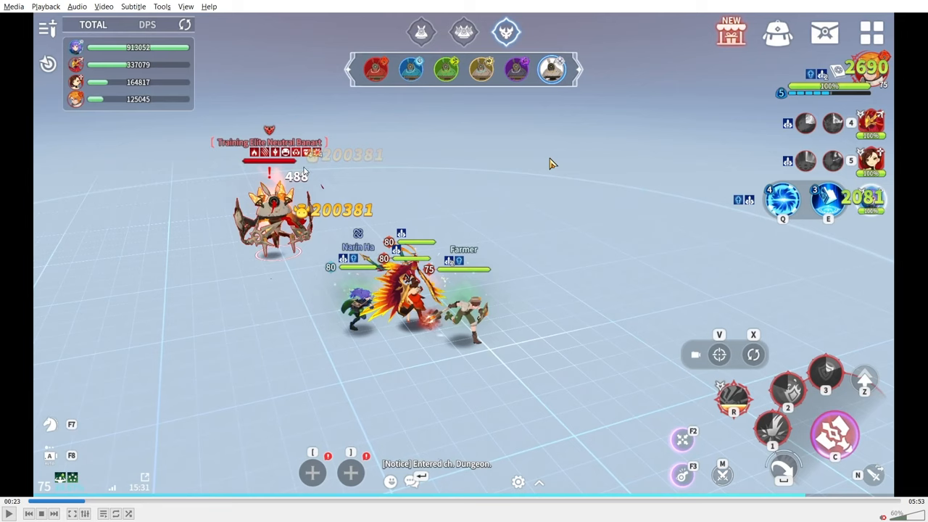
mouse_move(336, 135)
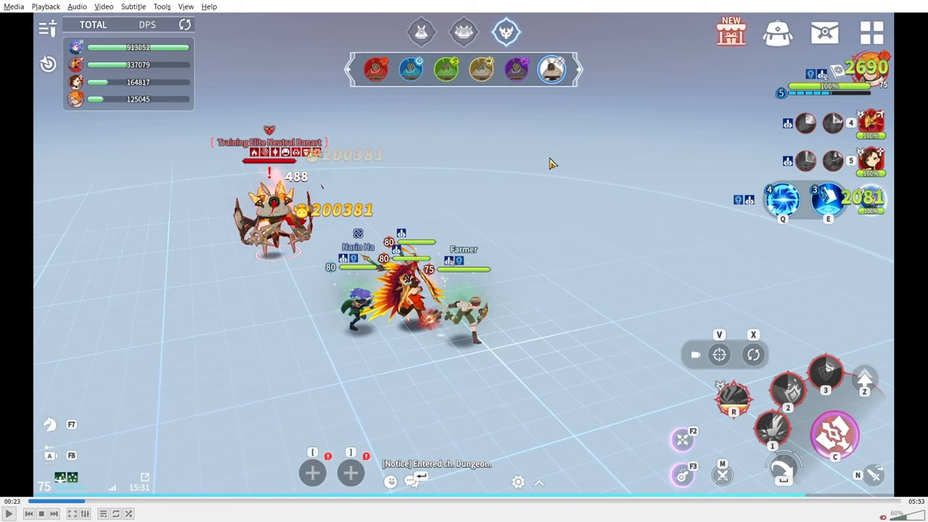
mouse_move(200, 233)
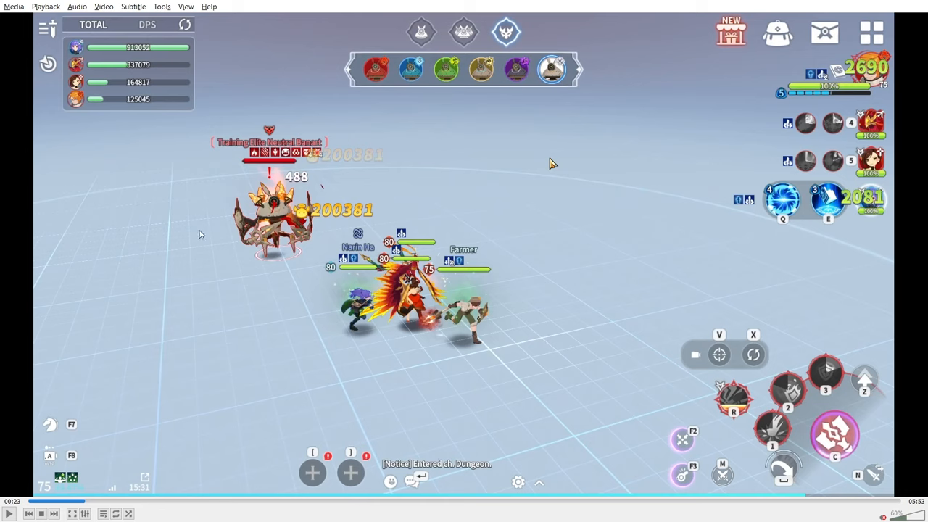
mouse_move(558, 290)
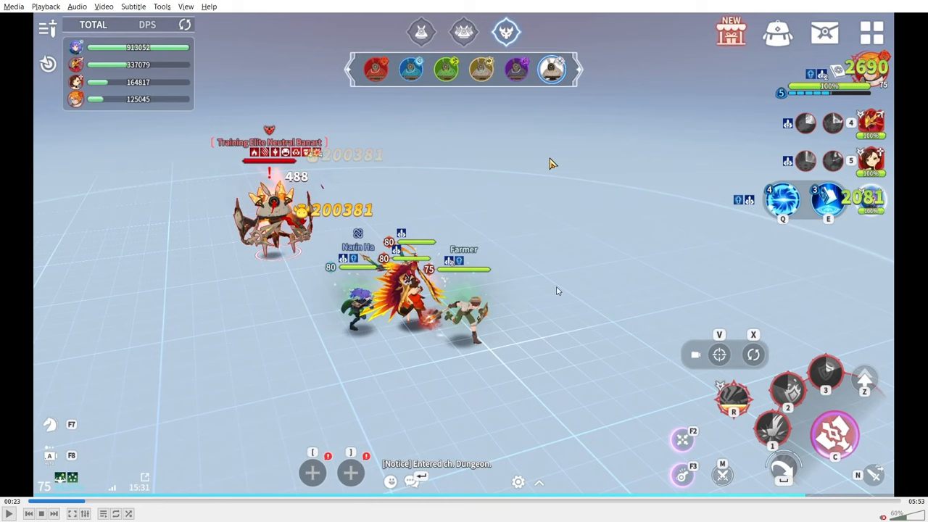
mouse_move(771, 71)
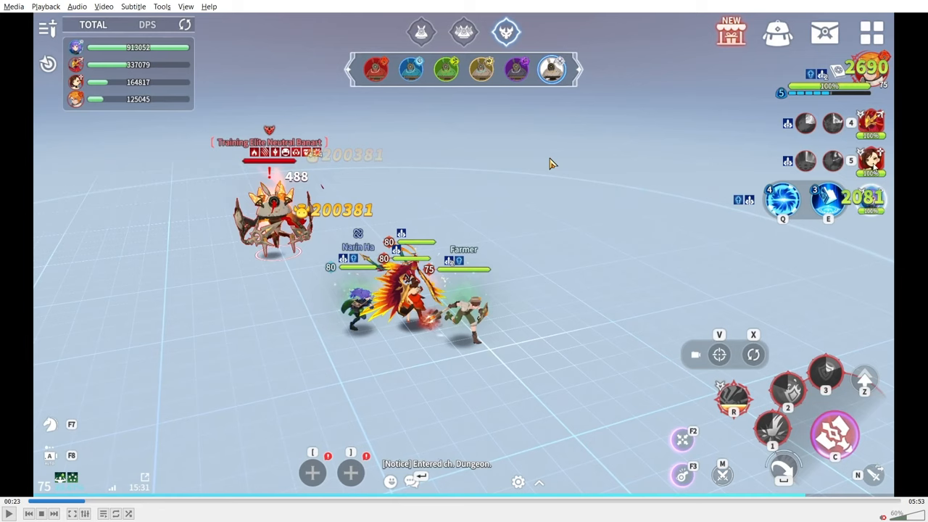
mouse_move(810, 409)
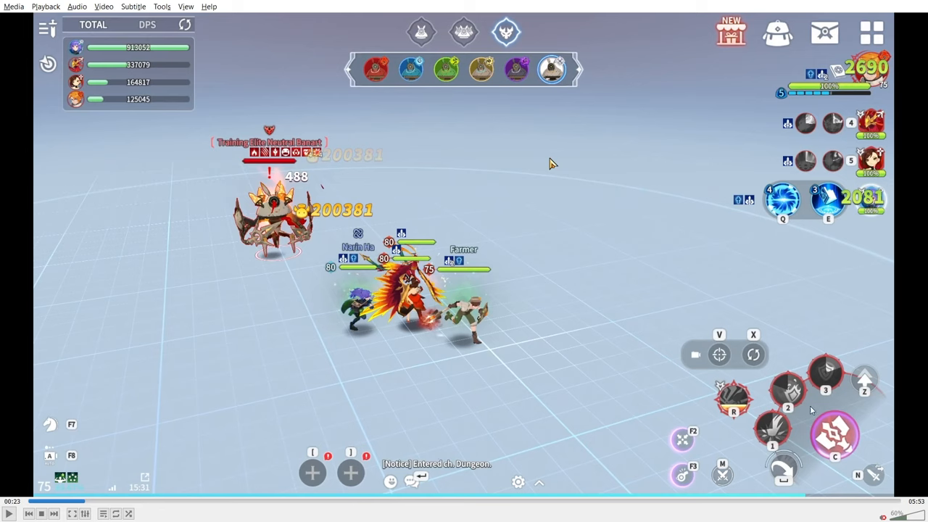
mouse_move(806, 365)
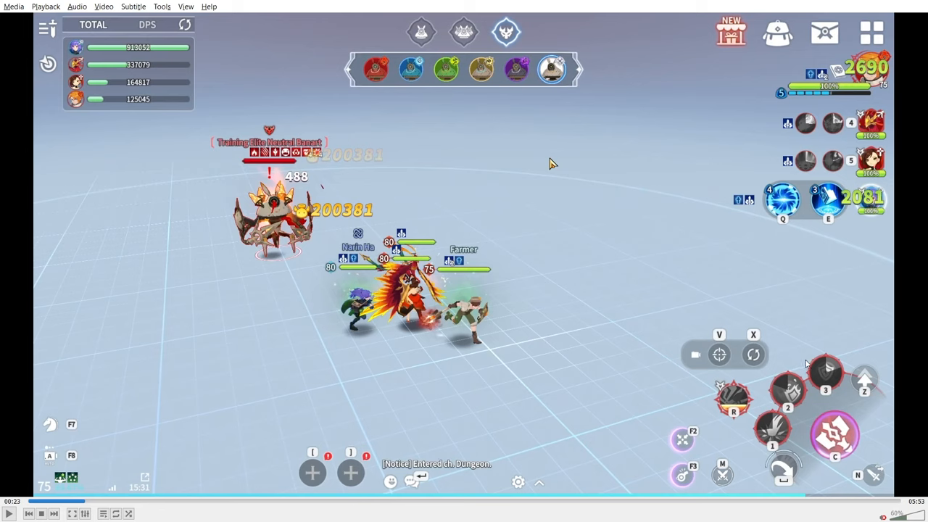
mouse_move(775, 372)
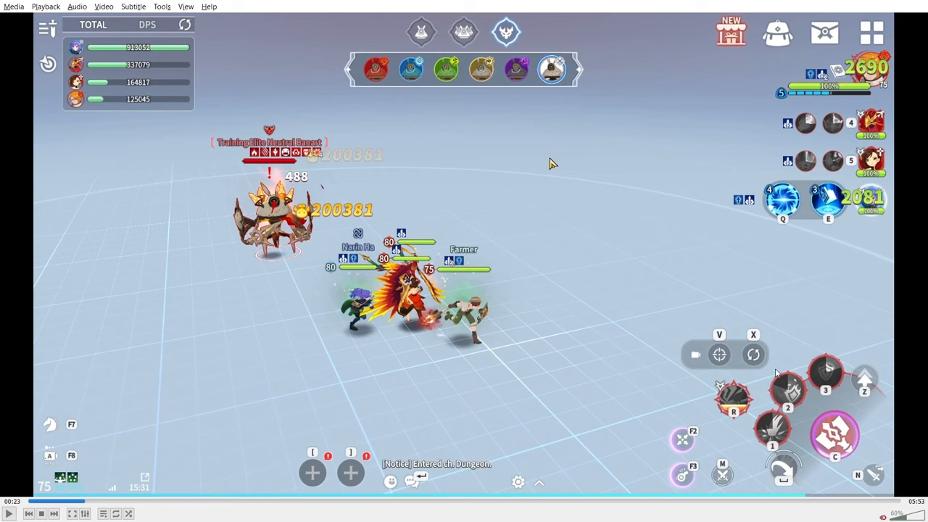
mouse_move(794, 142)
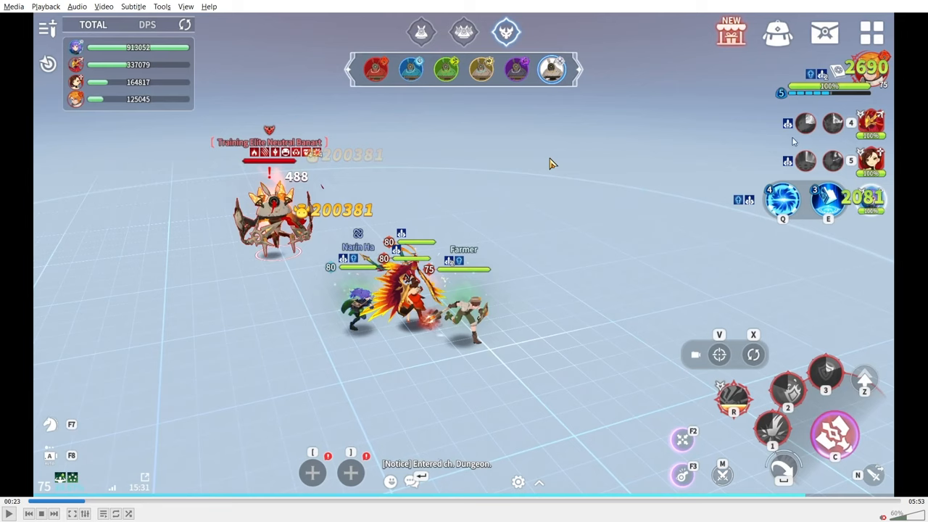
mouse_move(816, 130)
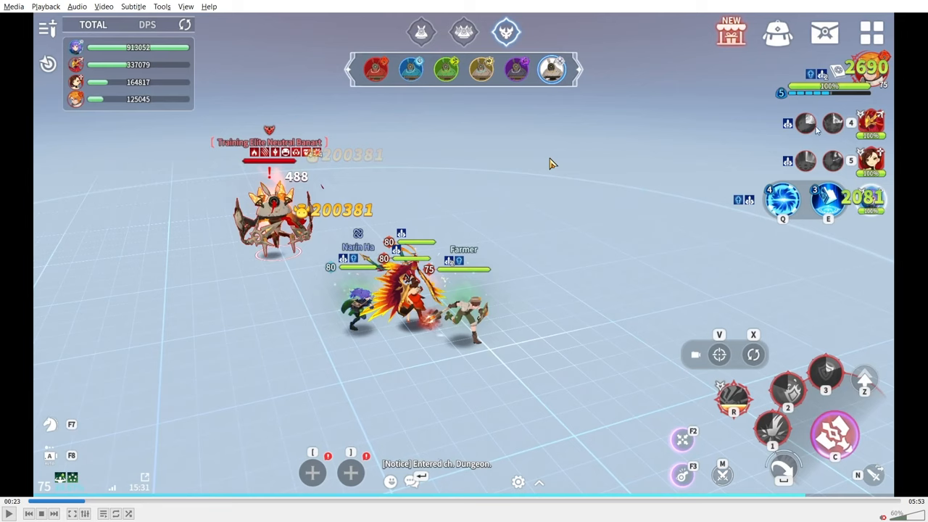
mouse_move(644, 273)
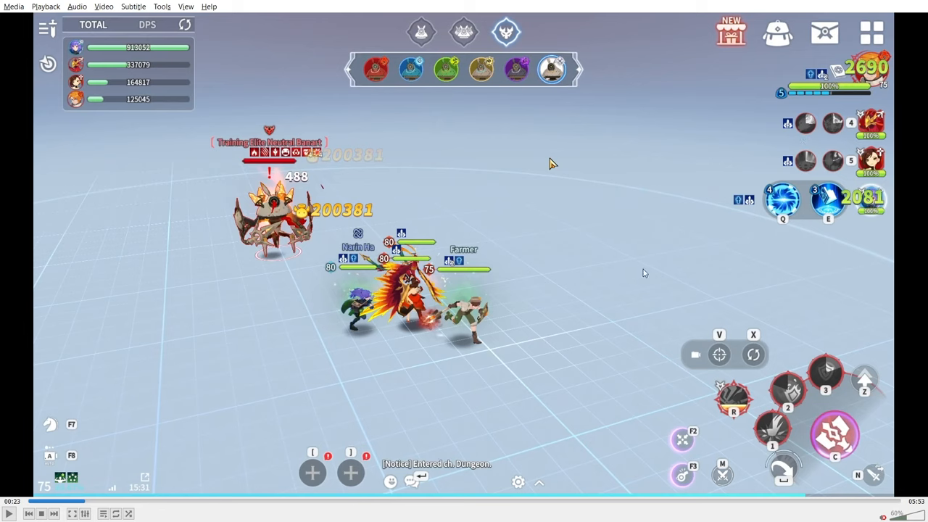
mouse_move(889, 127)
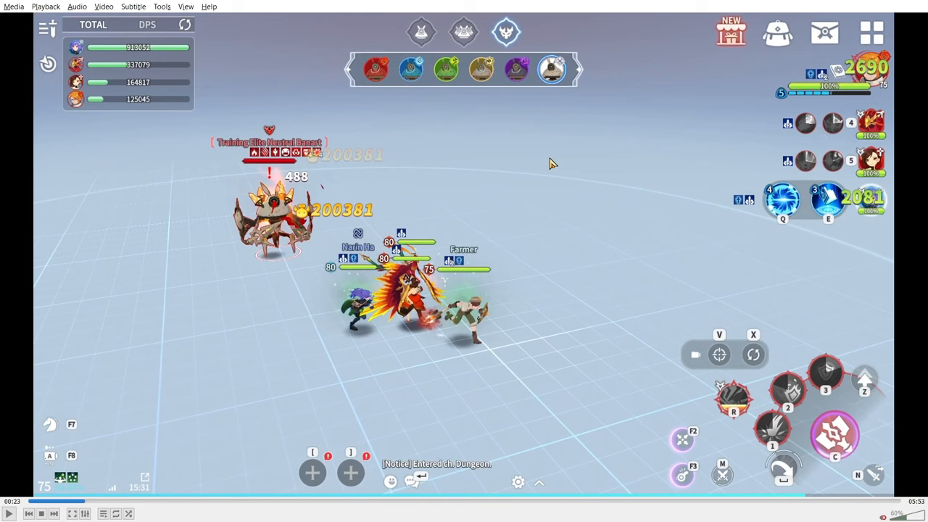
mouse_move(487, 259)
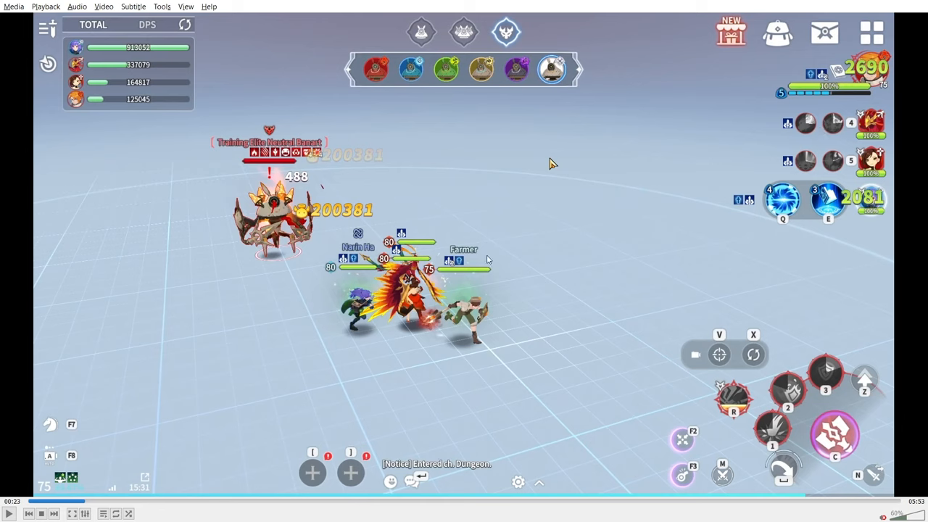
mouse_move(469, 264)
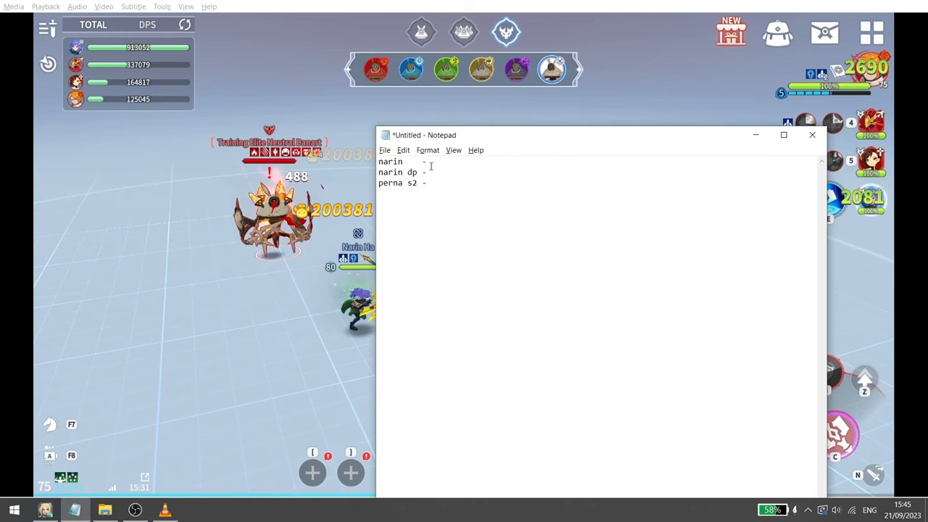
- Enter 600k as Narin's damage and return to the gameplay recording
type("600k")
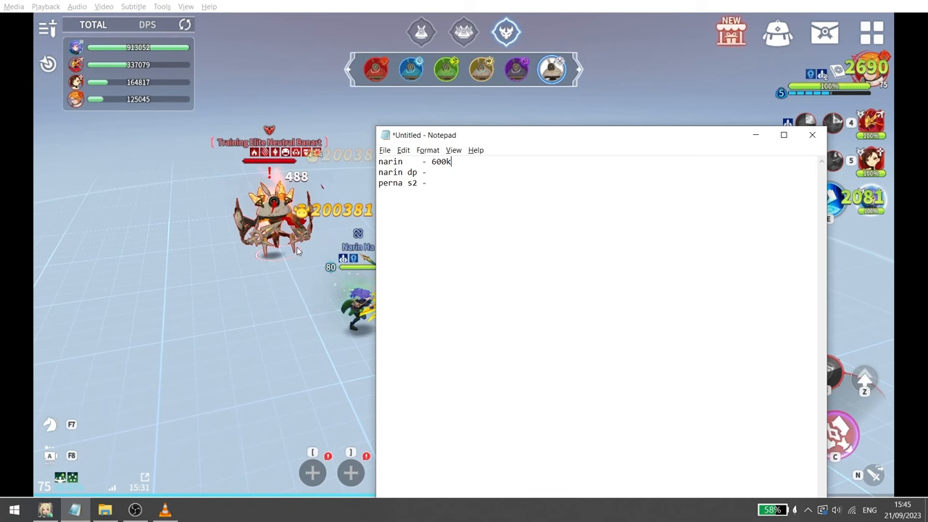
left_click(811, 135)
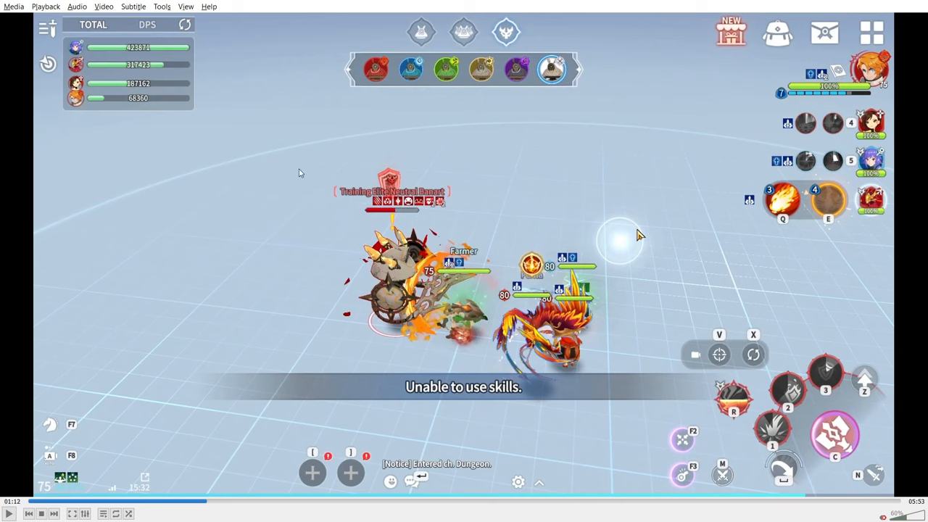
mouse_move(455, 209)
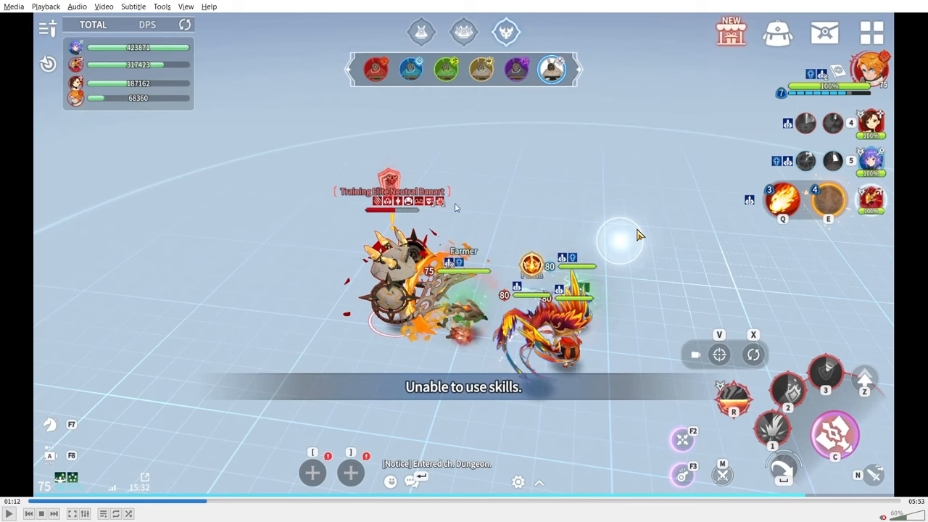
mouse_move(384, 218)
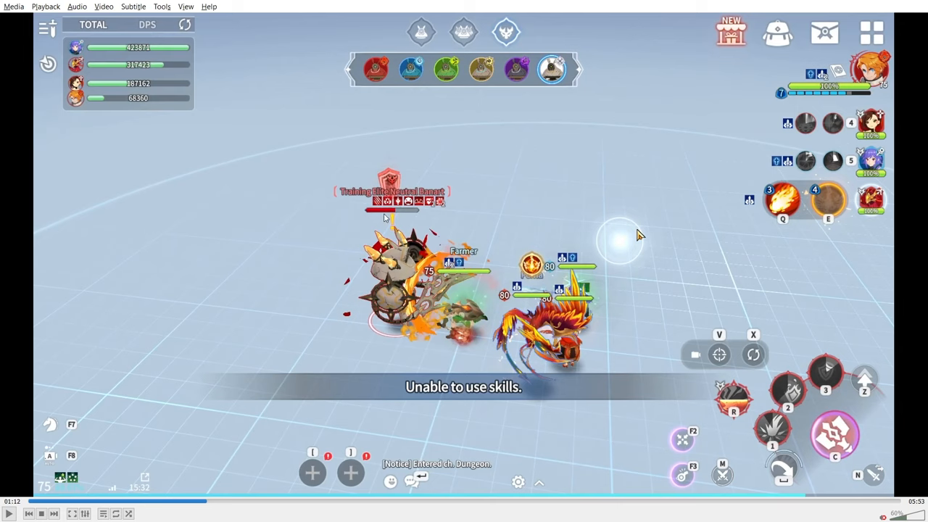
mouse_move(357, 251)
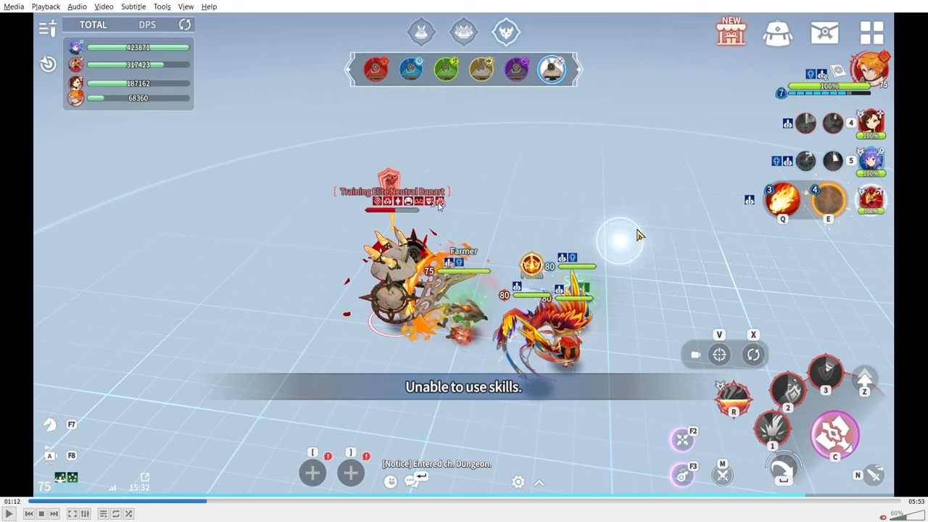
mouse_move(492, 223)
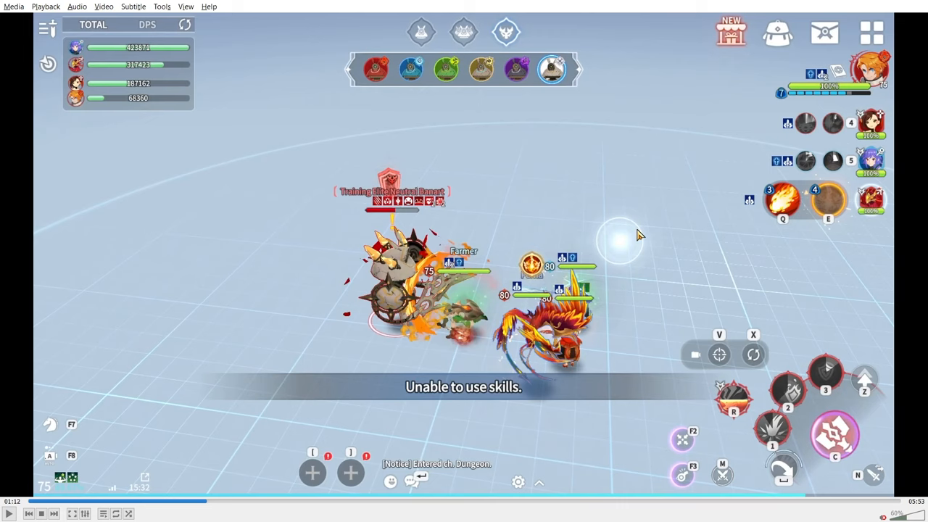
mouse_move(447, 220)
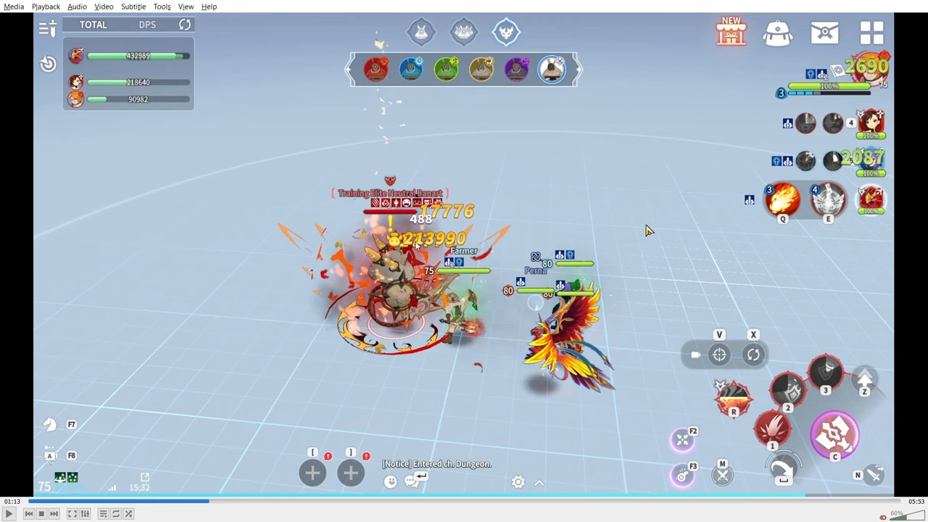
mouse_move(464, 166)
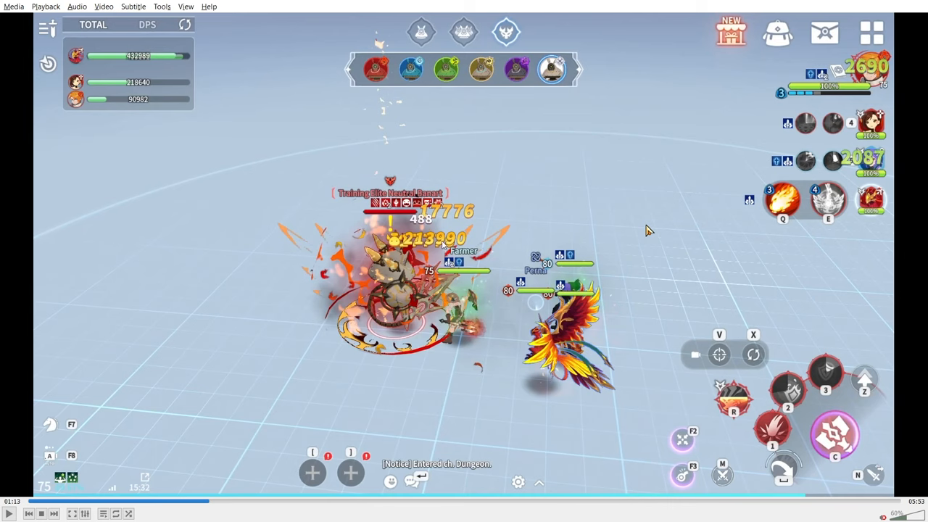
- Switch from the VLC clip at Perna's big hit over to the damage notes
key("alt+tab")
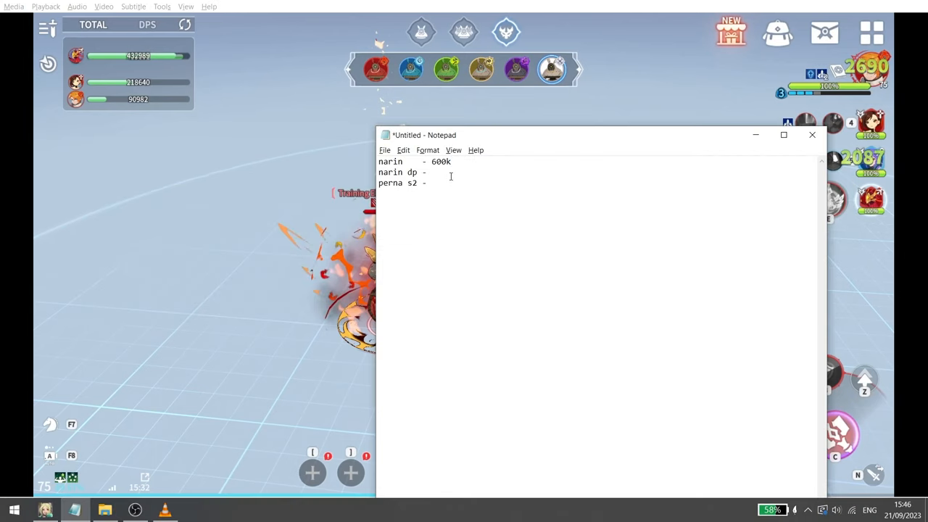
- Enter 428k as the damage figure on the narin dp line
type("428k")
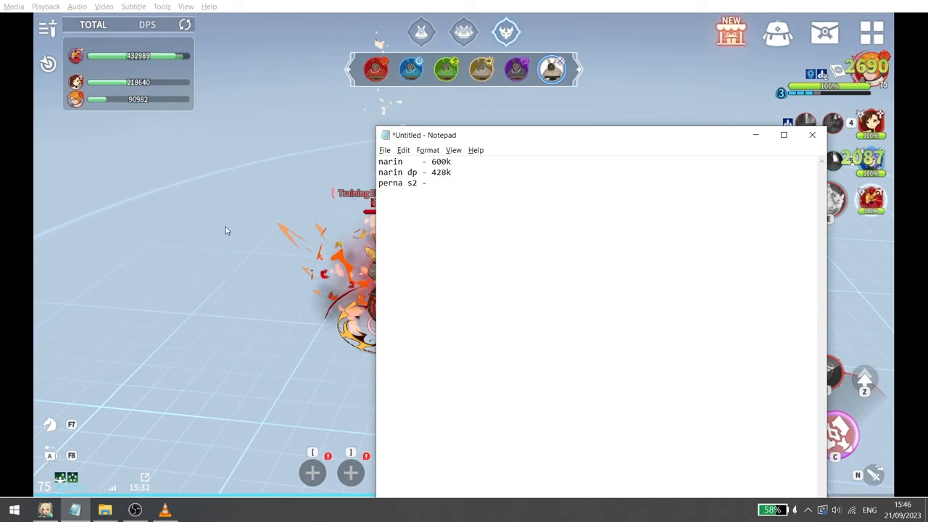
type("428k")
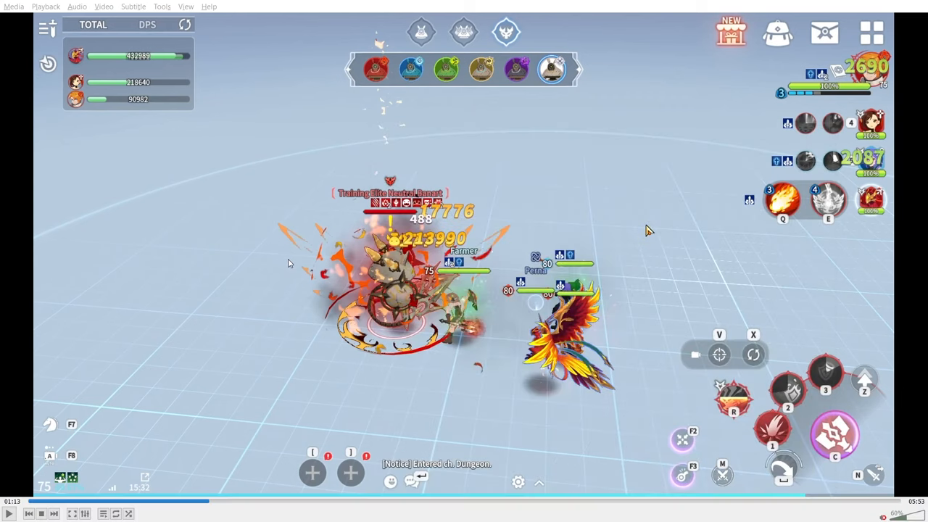
mouse_move(246, 418)
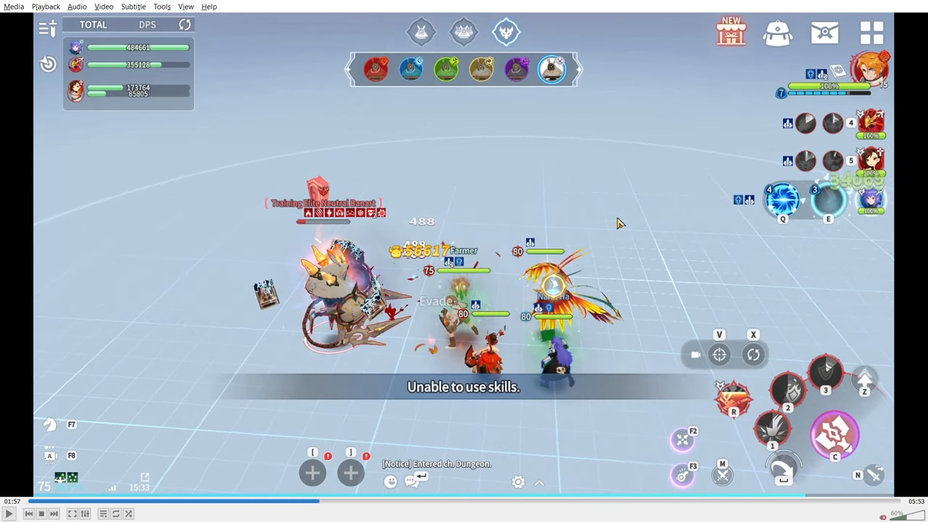
mouse_move(554, 392)
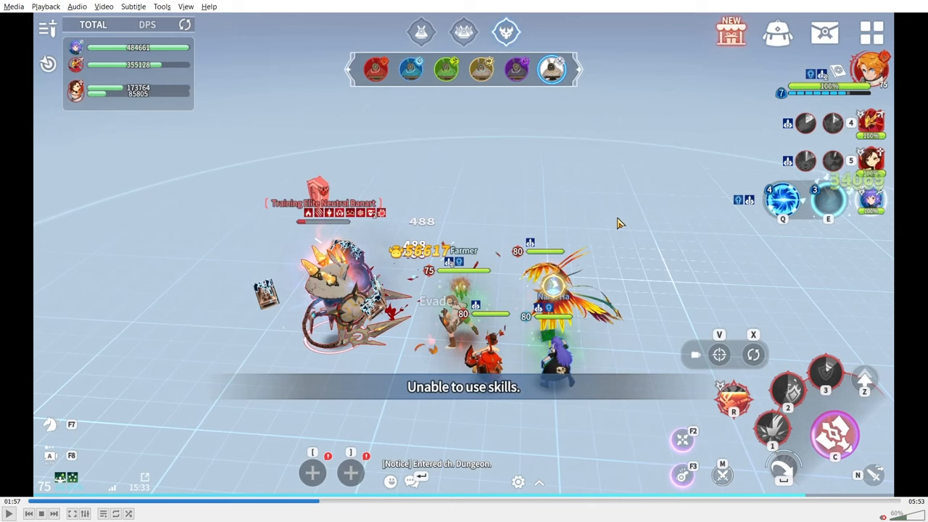
mouse_move(593, 342)
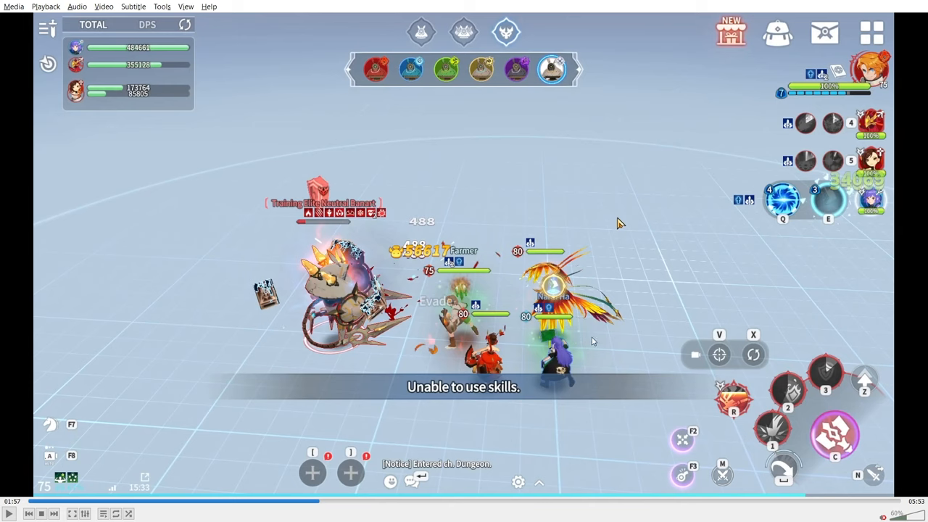
mouse_move(592, 331)
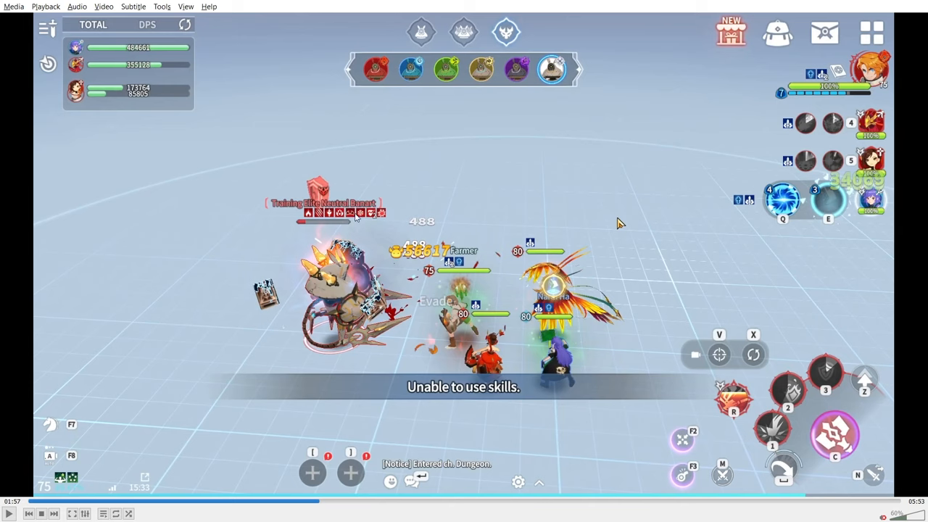
mouse_move(301, 235)
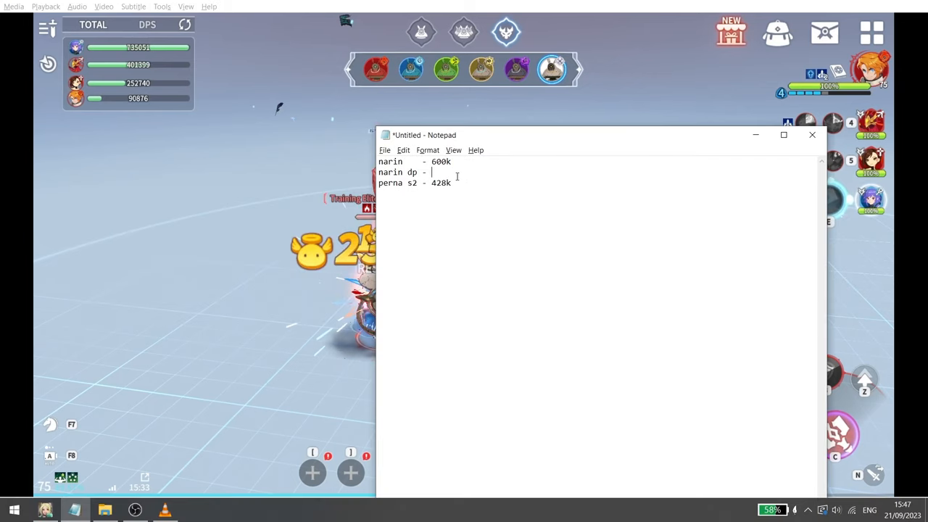
- Make narin dp read 690k and perna s2 read 428k, then return to the game
type("690k")
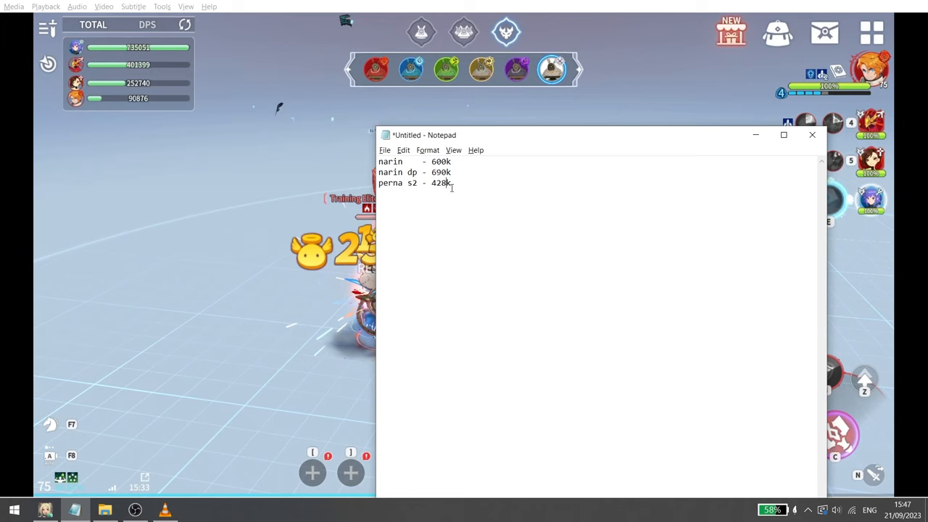
double_click(441, 183)
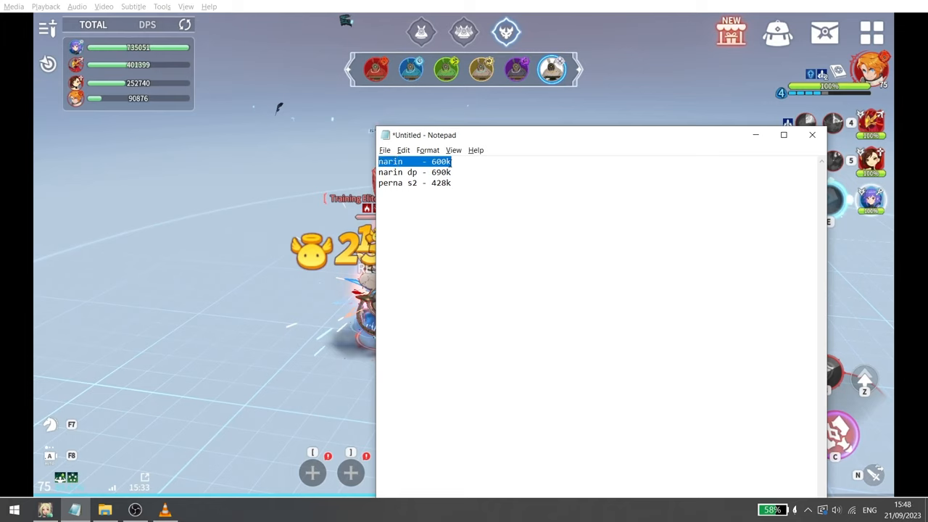
left_click(460, 163)
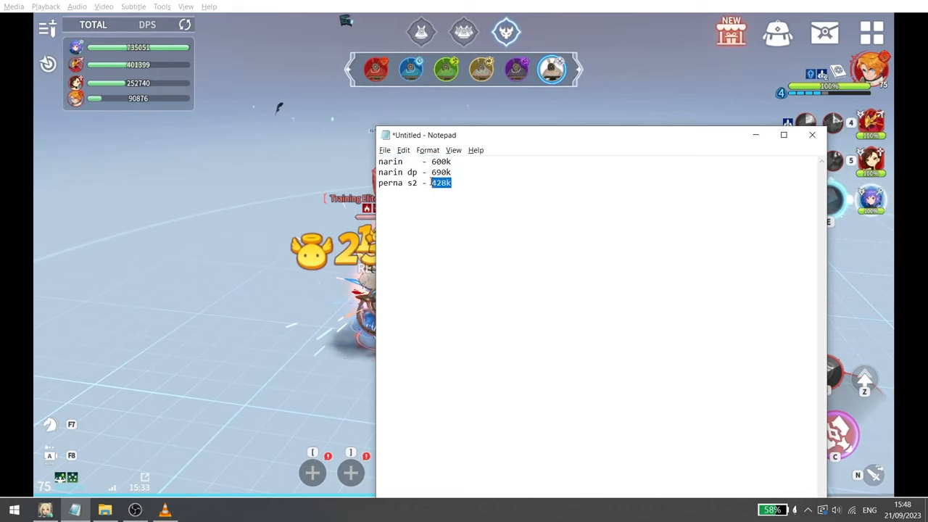
key("alt+tab")
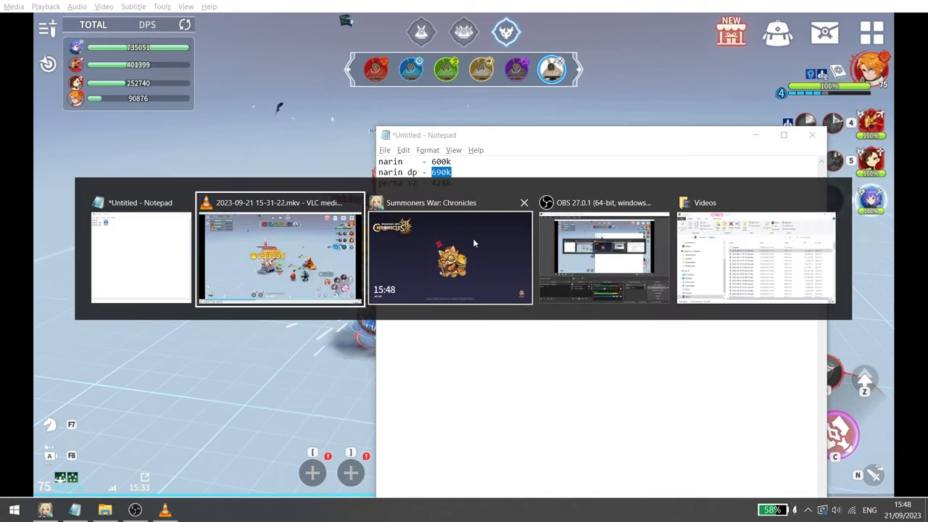
left_click(450, 258)
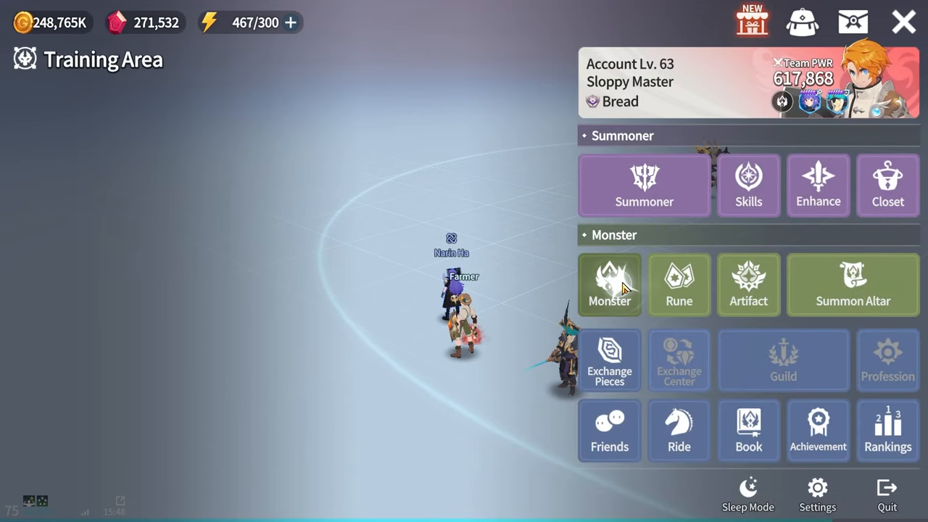
- Review Narin Ha's skills and Perna's Flame Nova details, then return to the recording
left_click(608, 284)
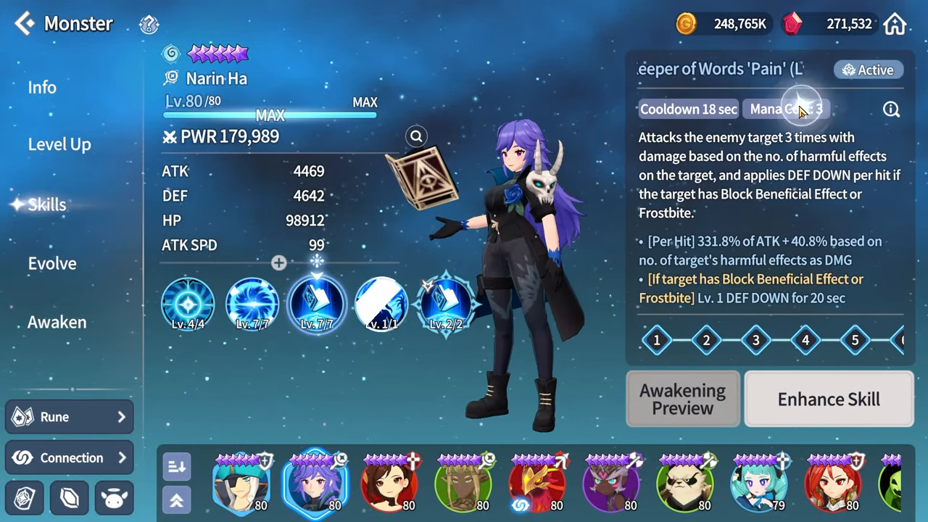
left_click(536, 481)
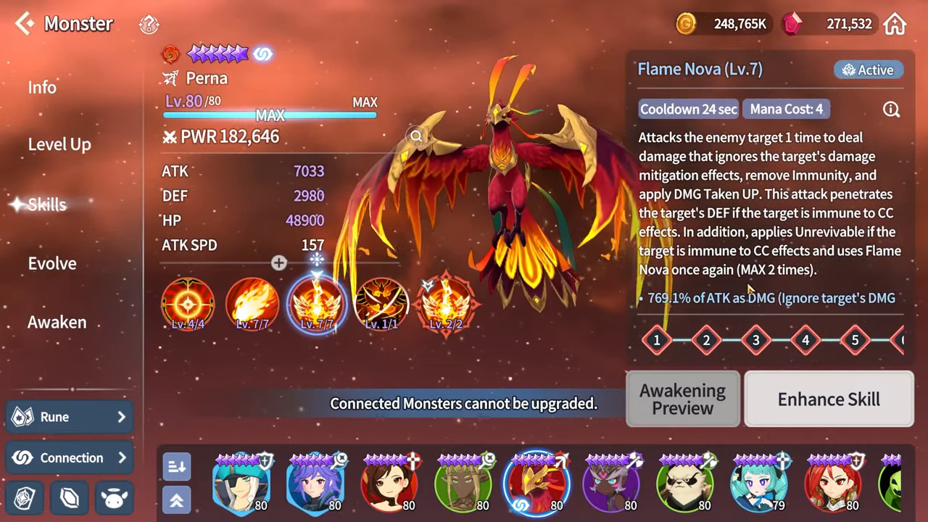
key("alt+tab")
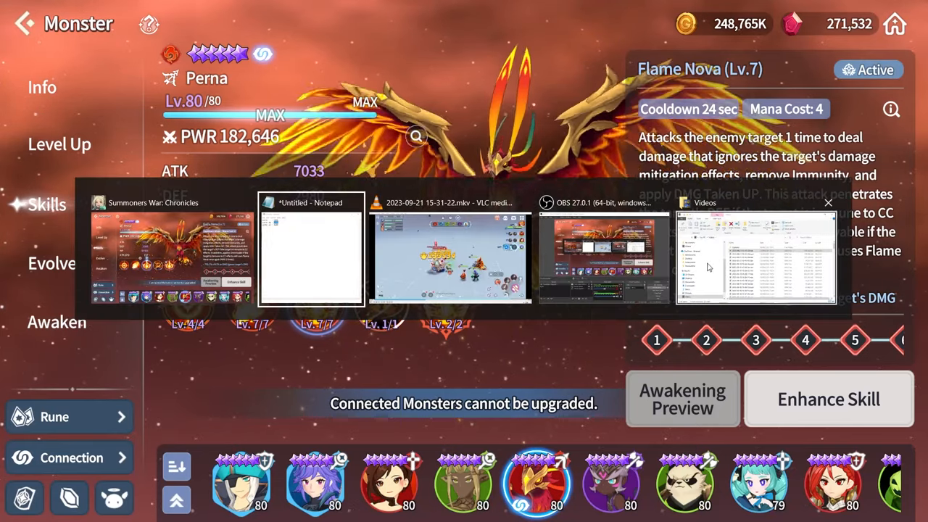
left_click(310, 249)
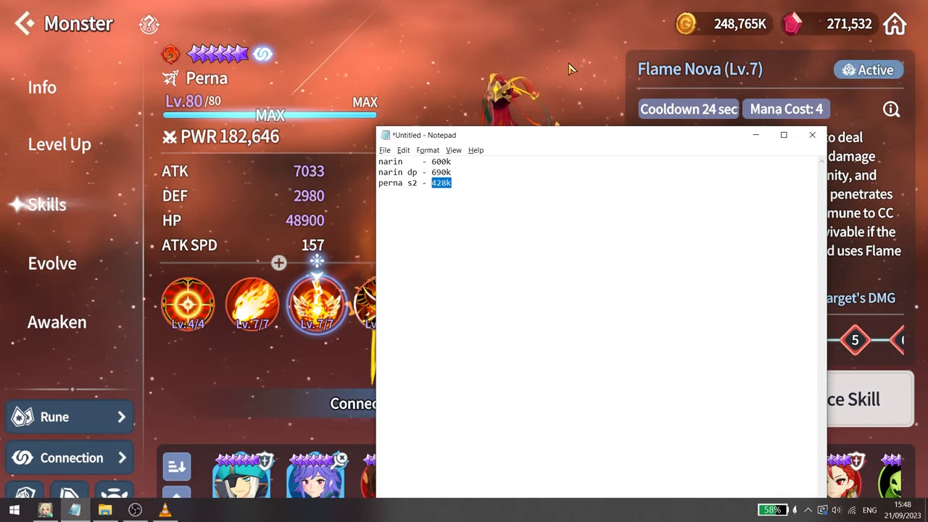
left_click(811, 135)
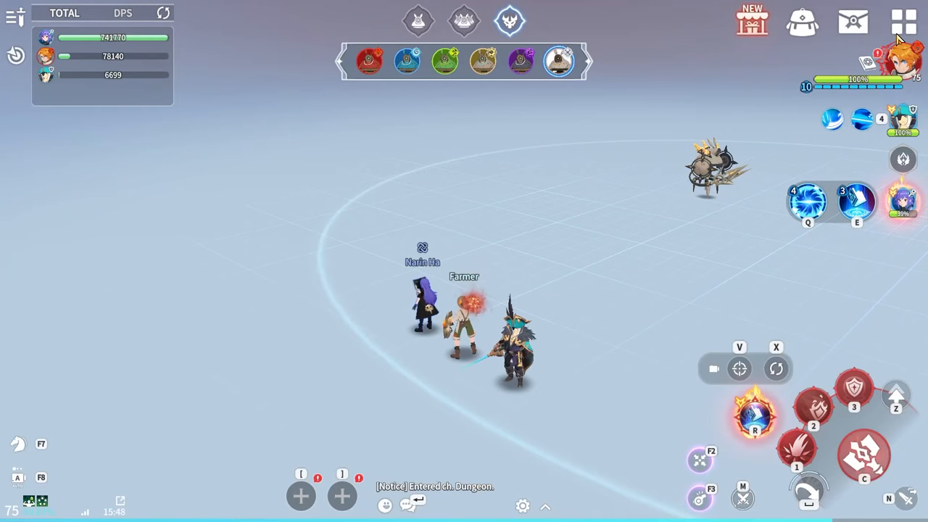
mouse_move(626, 243)
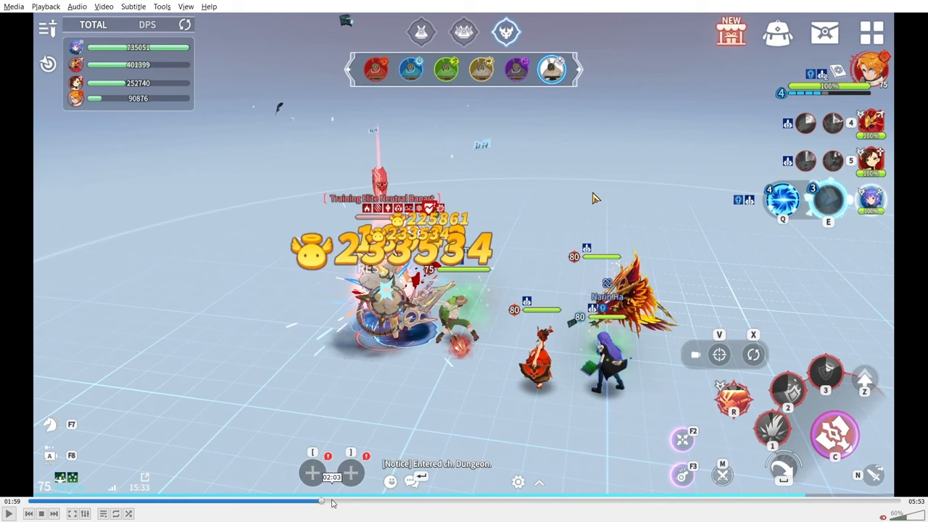
- Scrub the VLC seek bar from 01:39 to about 02:30, reaching the later fight
left_click_drag(322, 502, 398, 502)
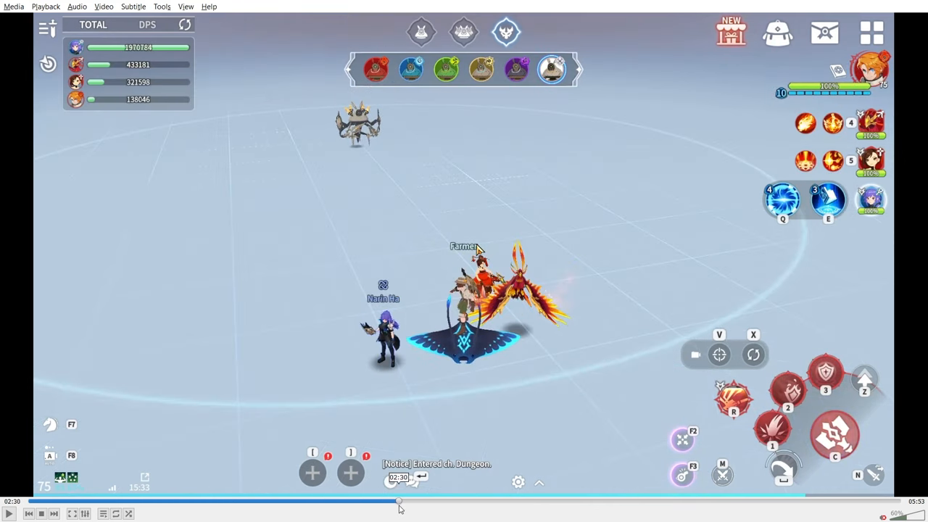
left_click_drag(399, 501, 542, 502)
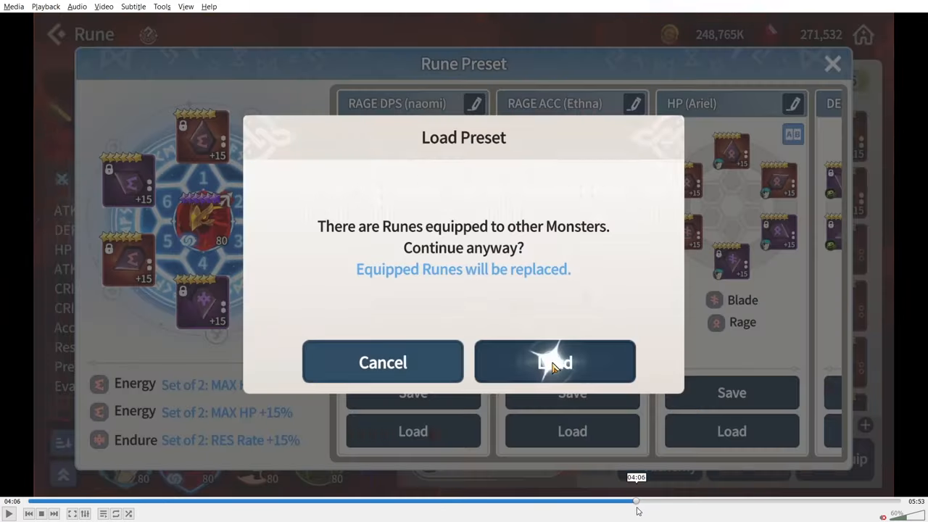
- Jump VLC playback forward to Perna's phoenix attacking the boss
left_click(554, 362)
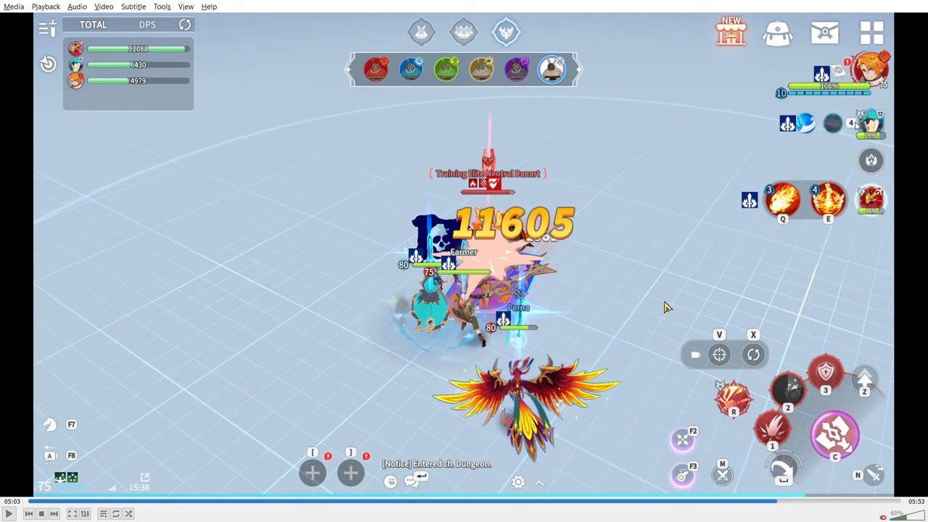
mouse_move(829, 135)
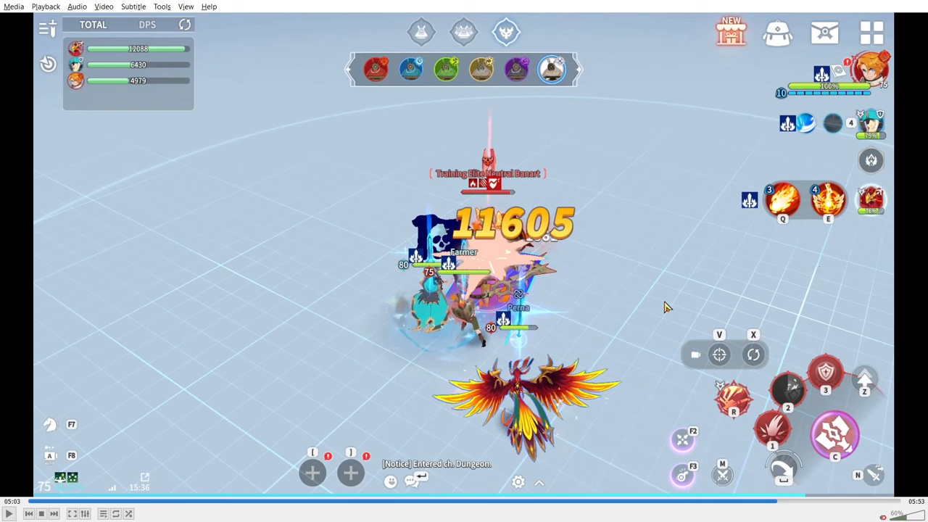
mouse_move(809, 181)
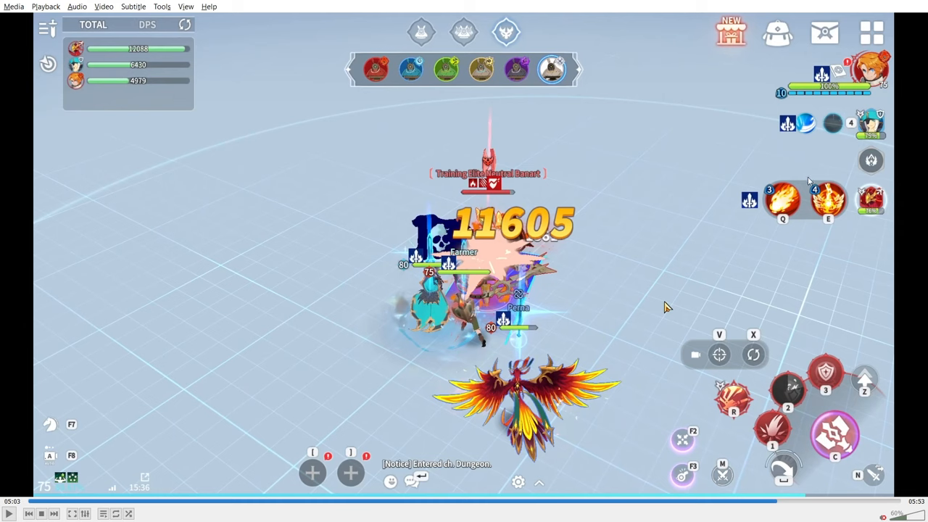
mouse_move(789, 398)
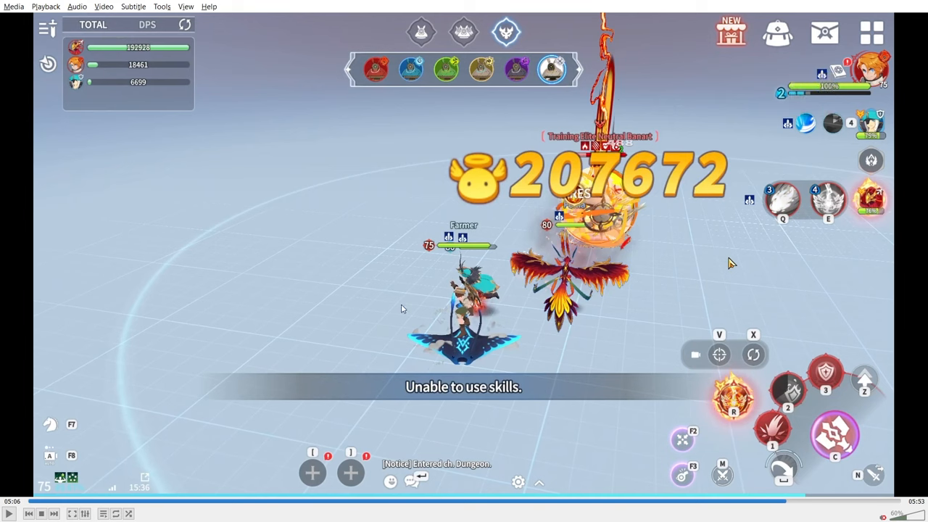
mouse_move(514, 296)
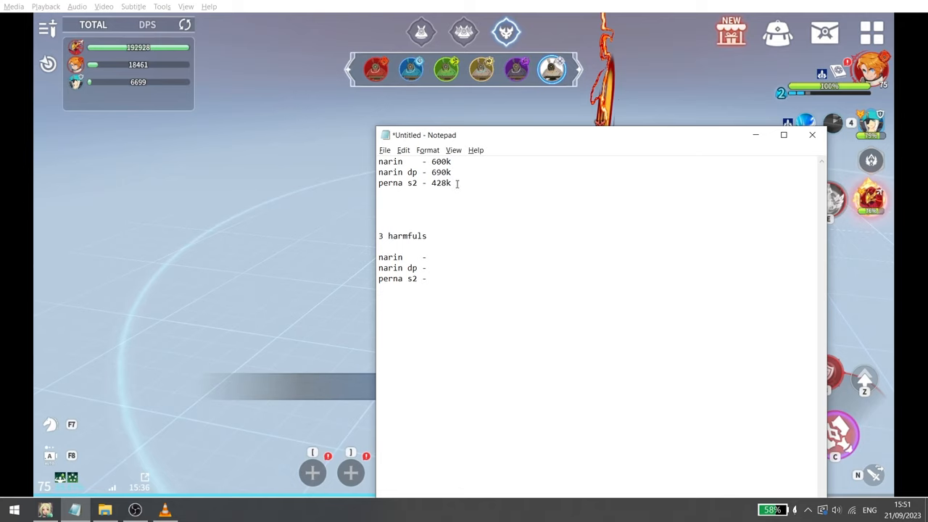
- Copy the earlier 428k figure into the perna s2 line under 3 harmfuls
double_click(441, 183)
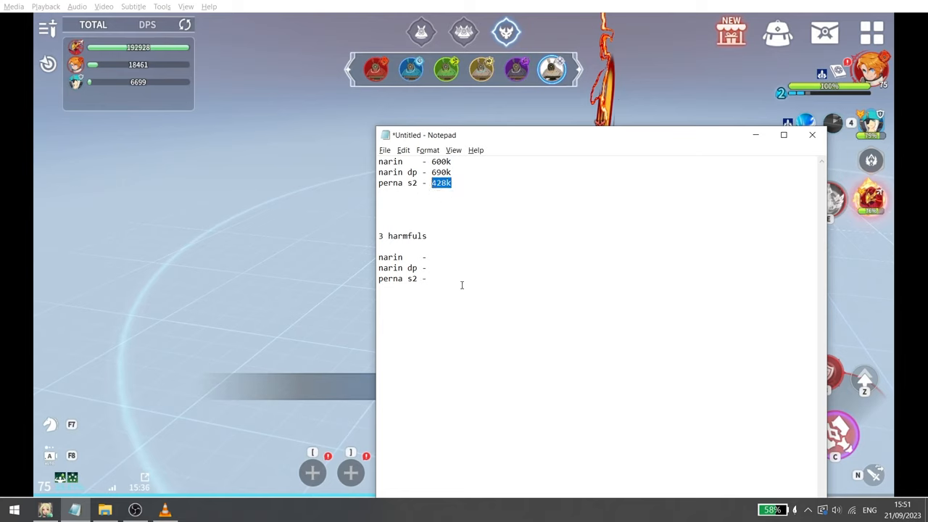
left_click(457, 182)
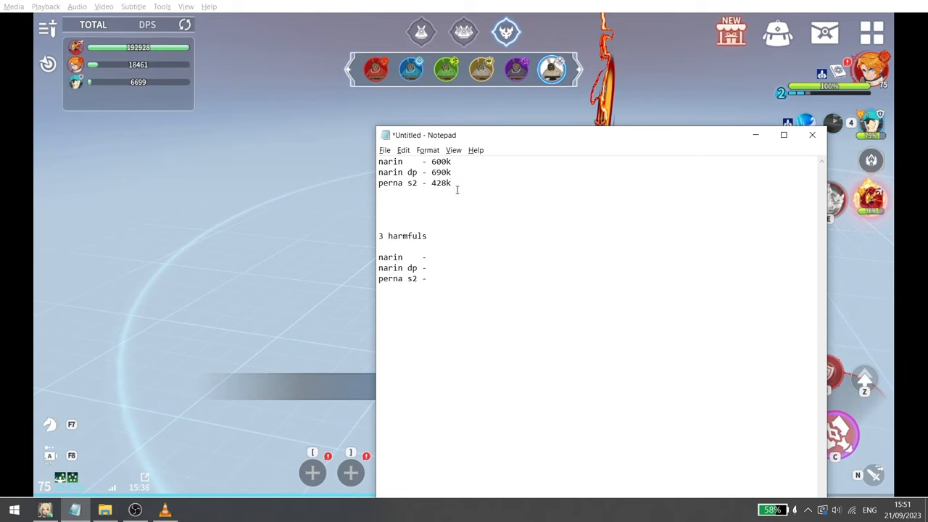
double_click(440, 183)
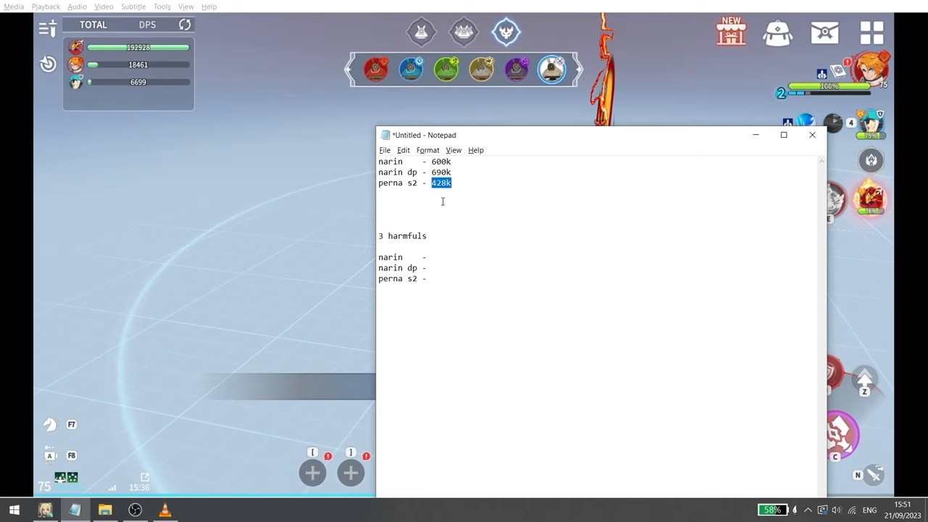
mouse_move(446, 282)
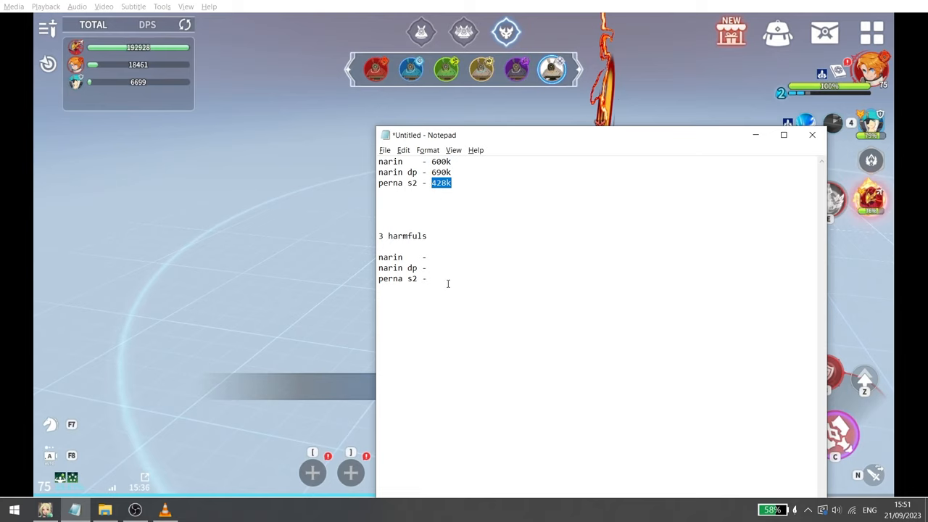
type("428k")
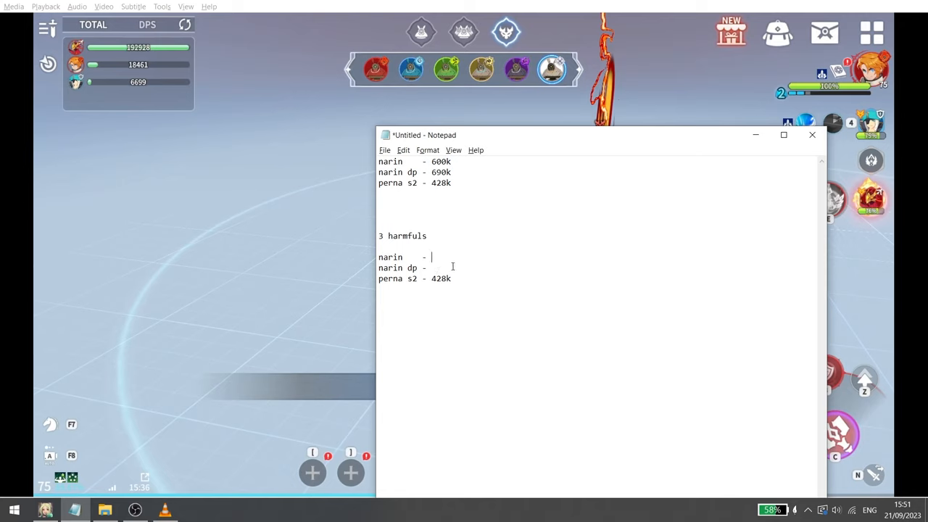
mouse_move(340, 268)
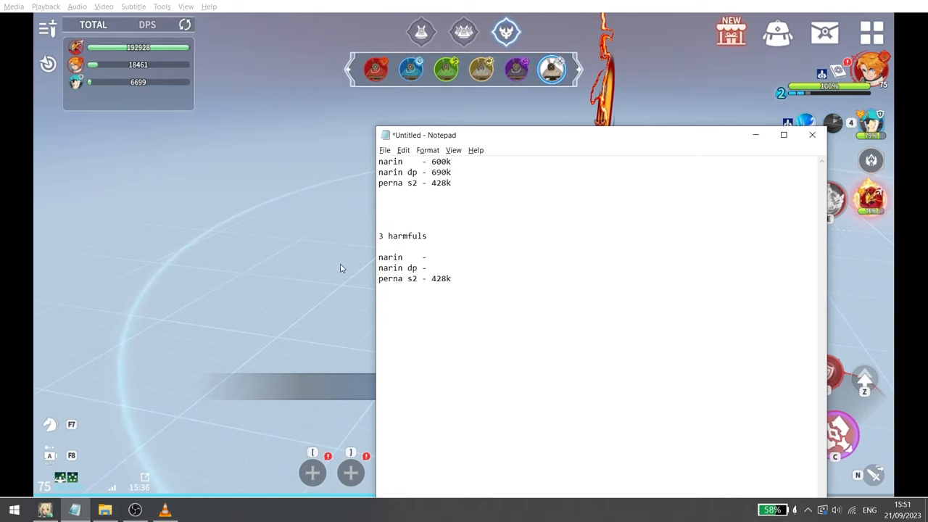
mouse_move(336, 268)
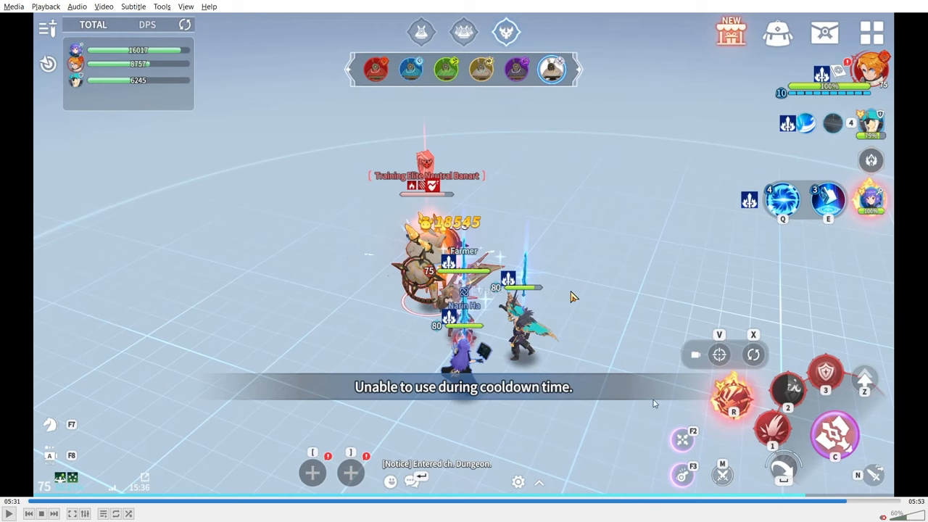
mouse_move(748, 403)
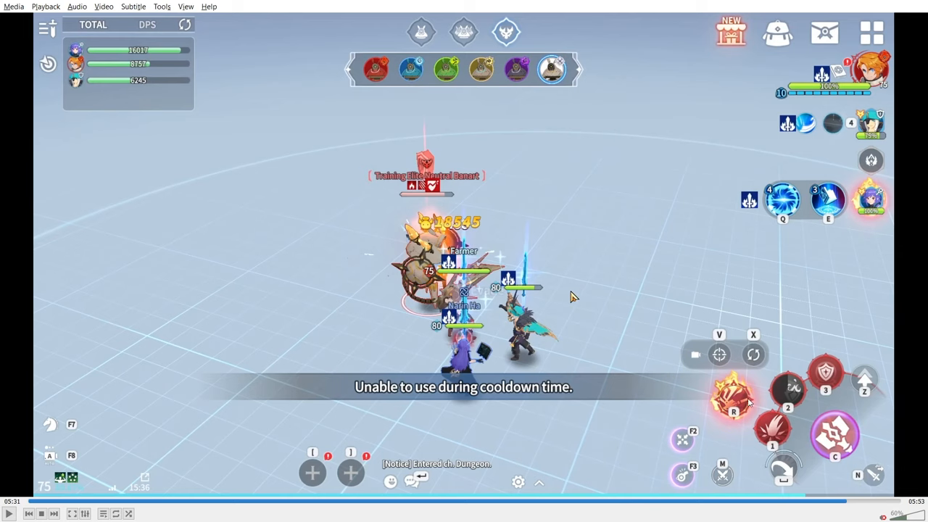
mouse_move(751, 374)
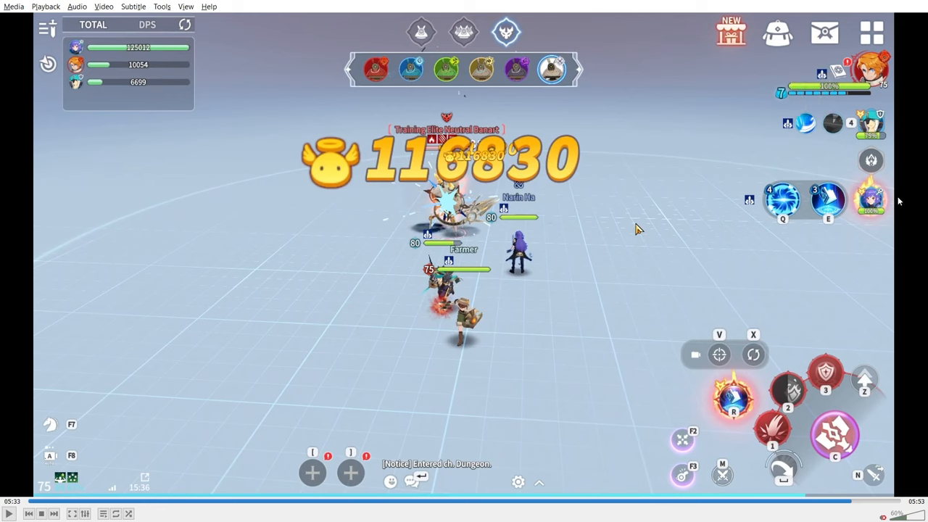
mouse_move(427, 165)
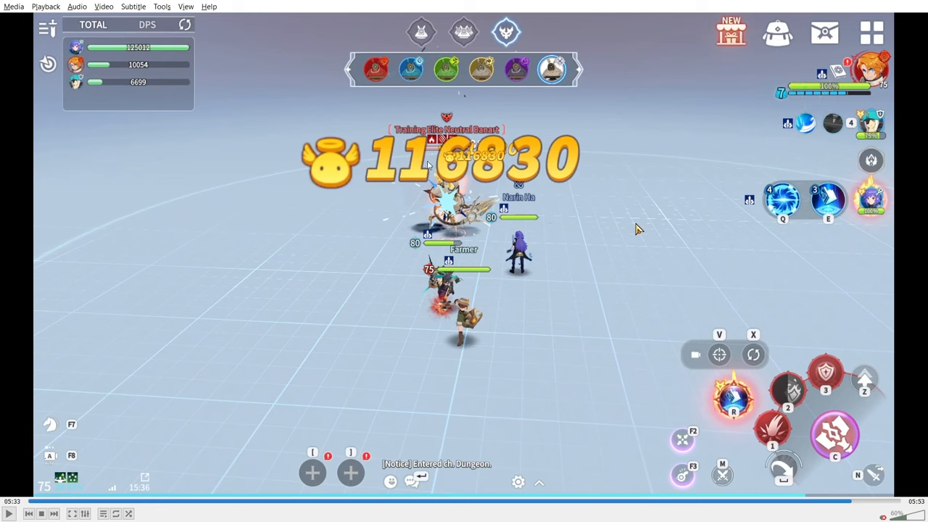
mouse_move(240, 385)
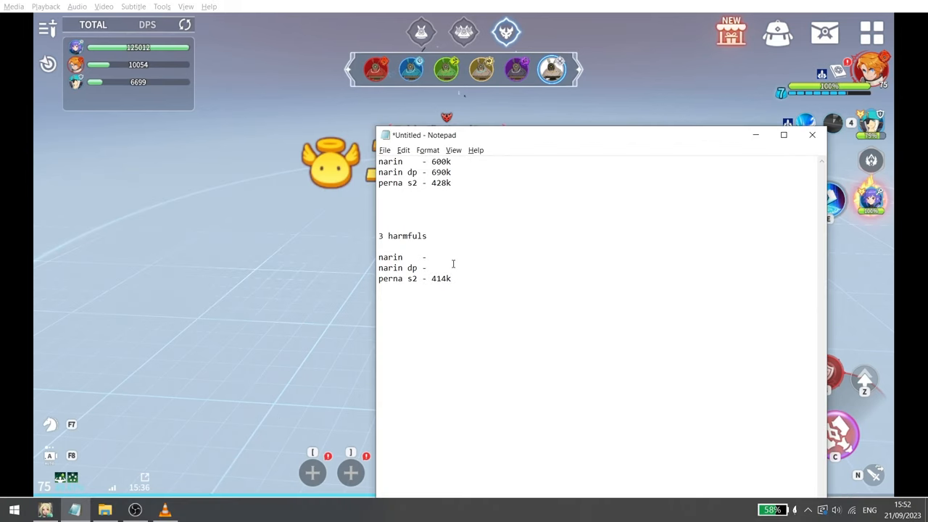
- Log narin dp at 348k under 3 harmfuls after retesting on the training dummy
type("348k")
type(" 282k")
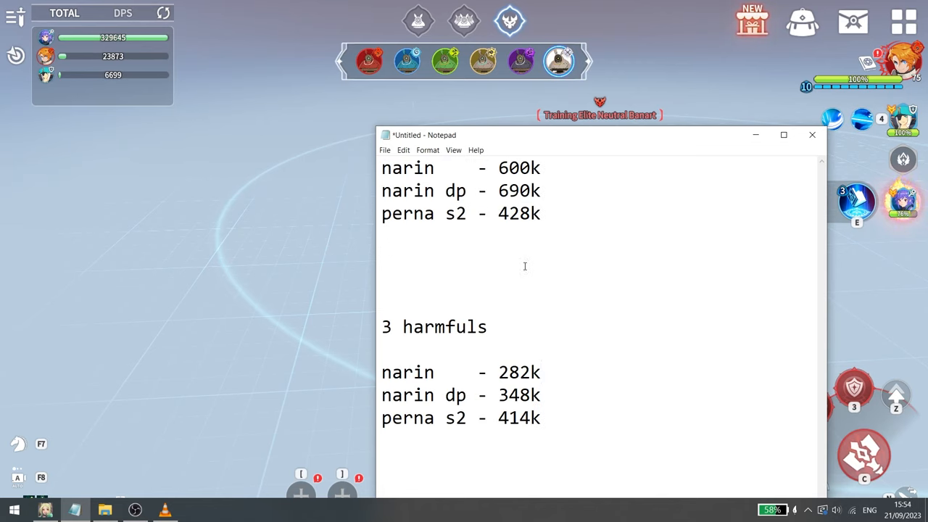
mouse_move(562, 379)
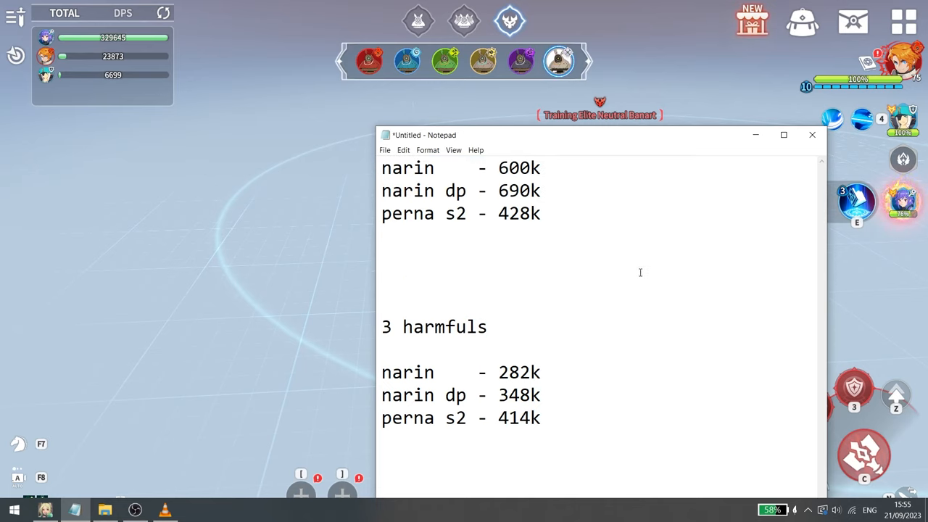
mouse_move(648, 273)
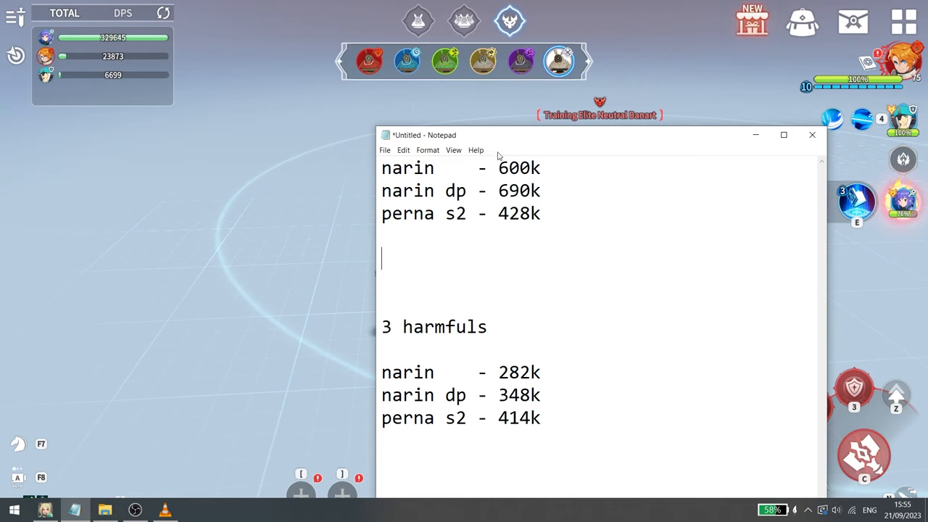
double_click(434, 328)
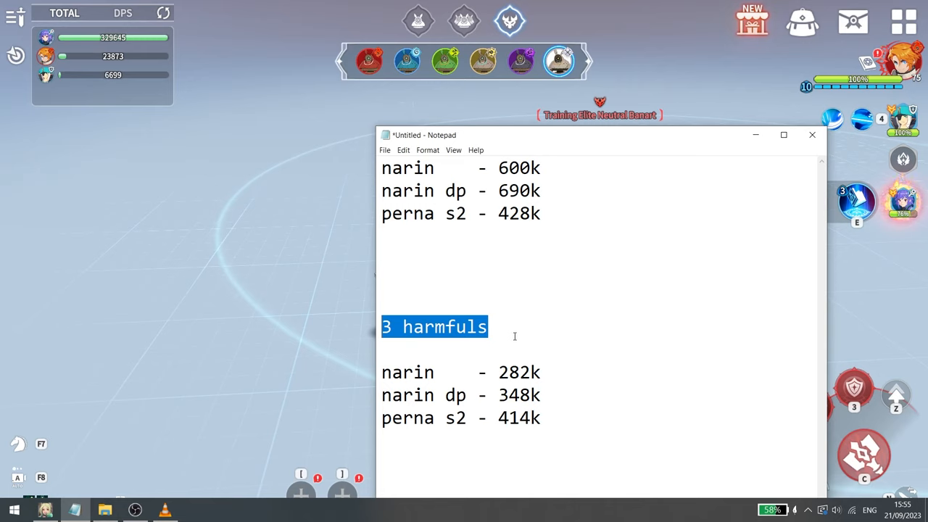
mouse_move(769, 400)
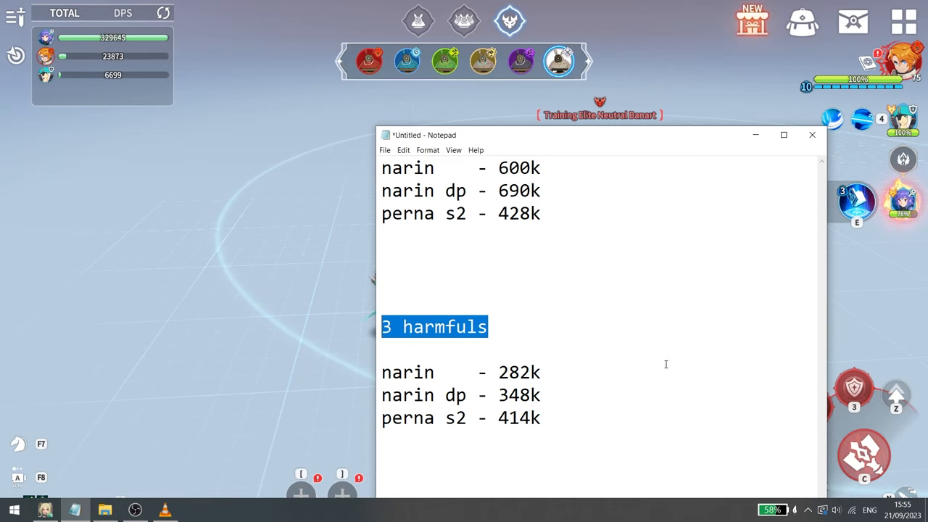
double_click(519, 371)
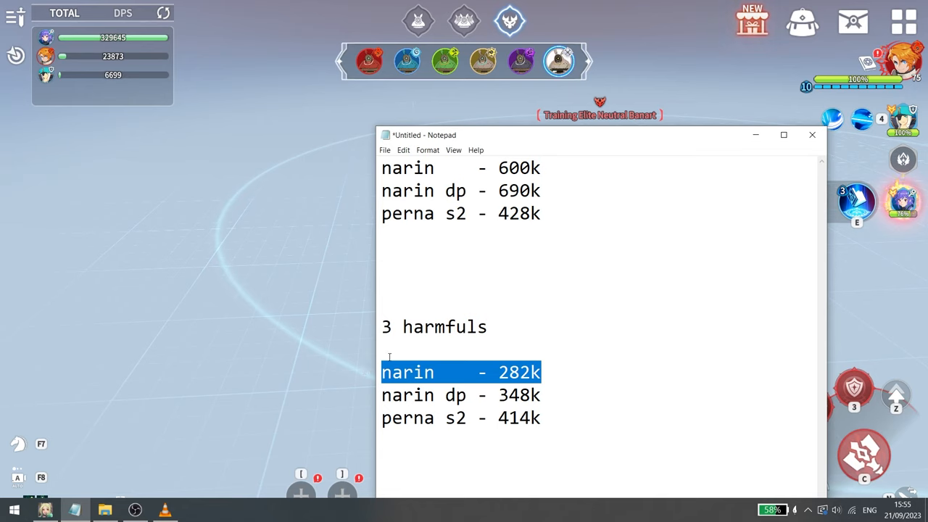
left_click(461, 394)
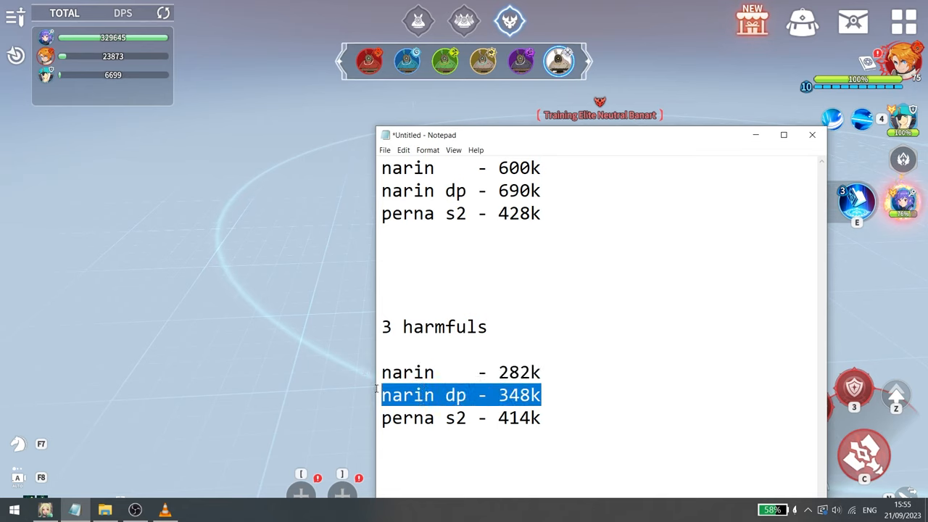
left_click(542, 394)
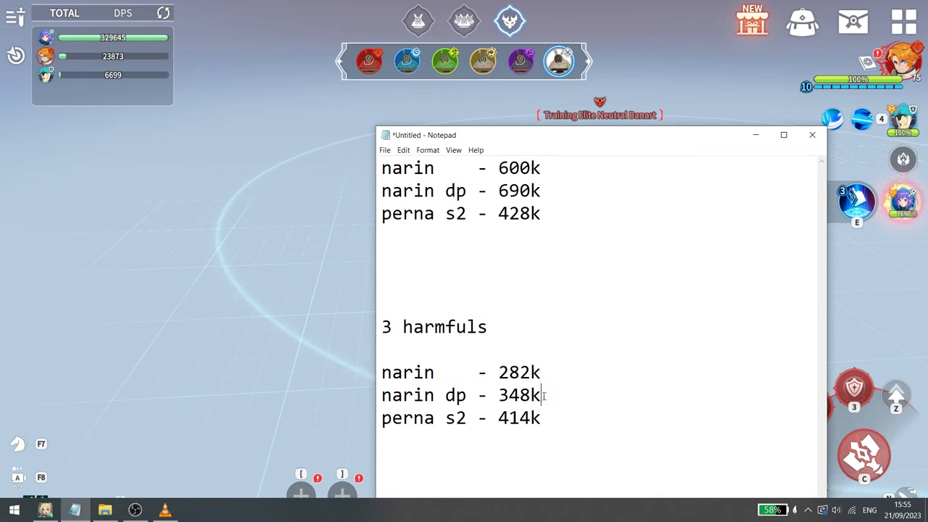
double_click(519, 394)
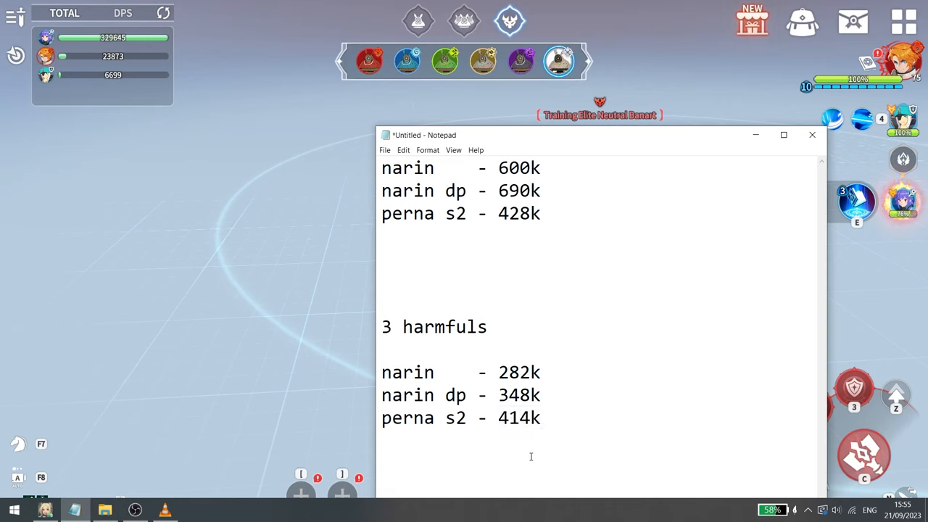
- Note mana costs (4 mana, 3 mana) and narin dp's 116k per-mana figure under 3 harmfuls
type("(4 mana)")
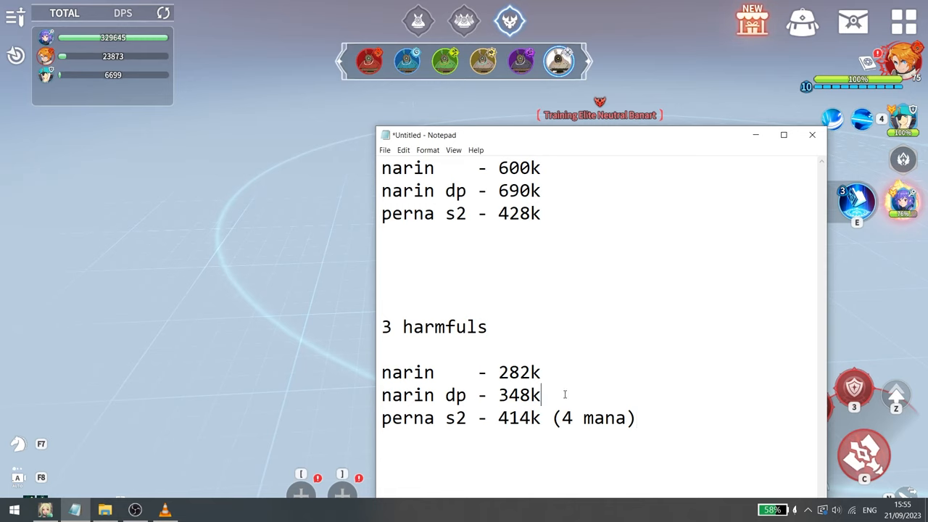
type("(3 mana)")
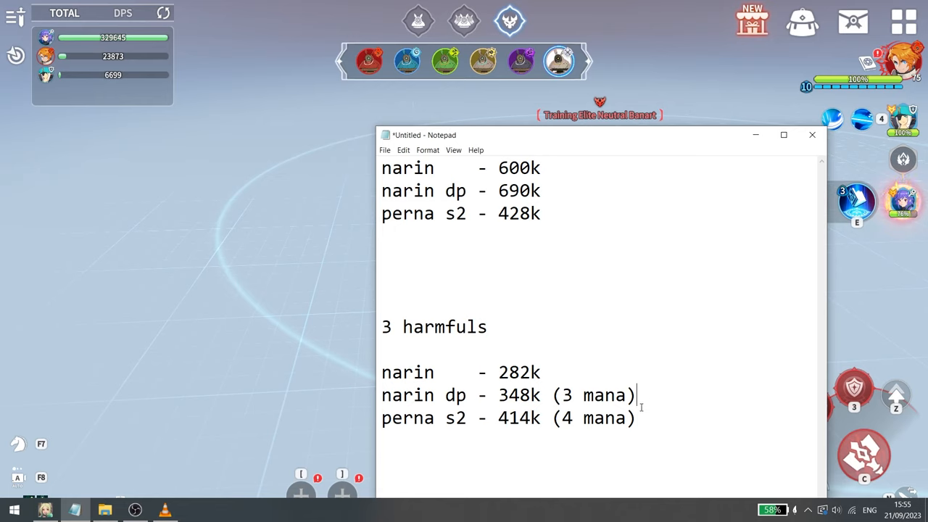
type("=")
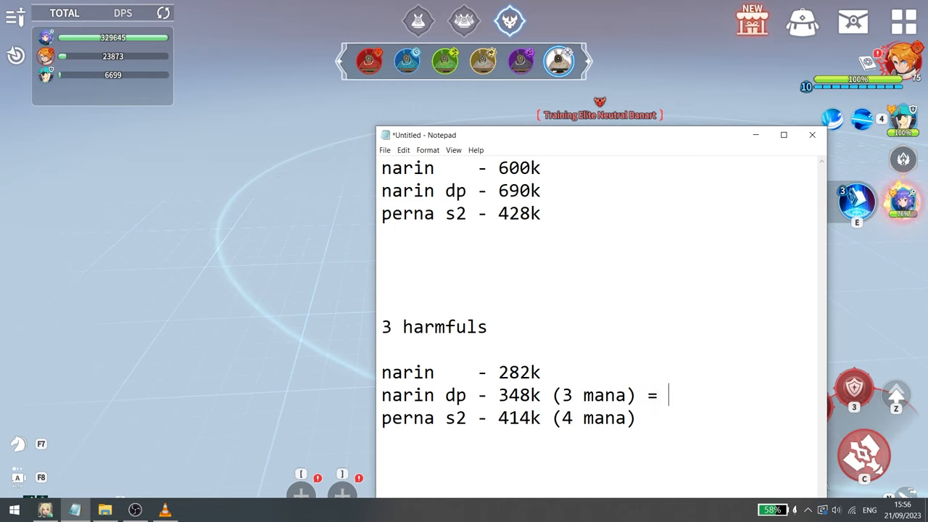
type("116")
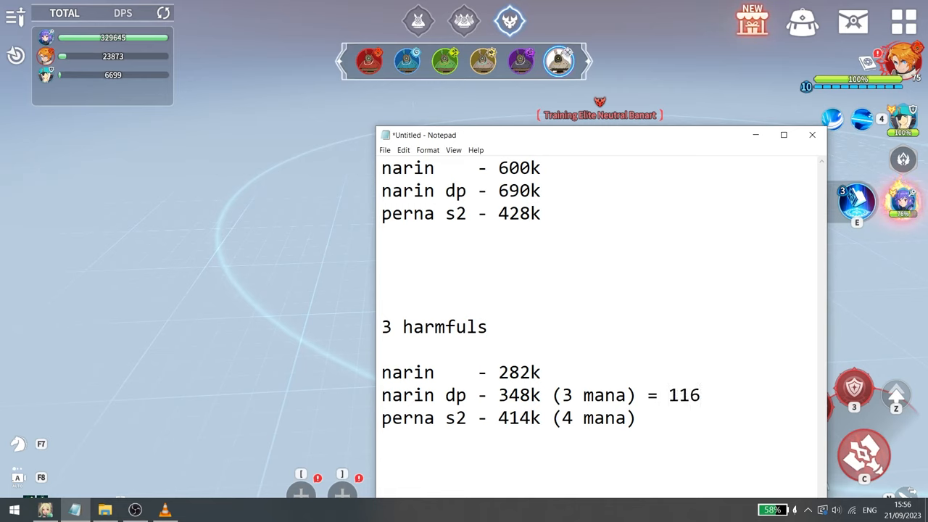
type("k")
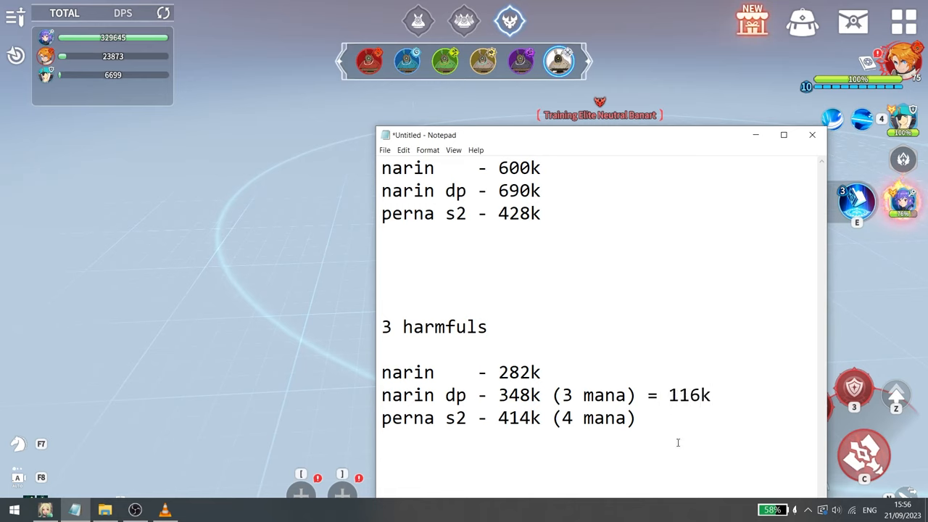
type("=")
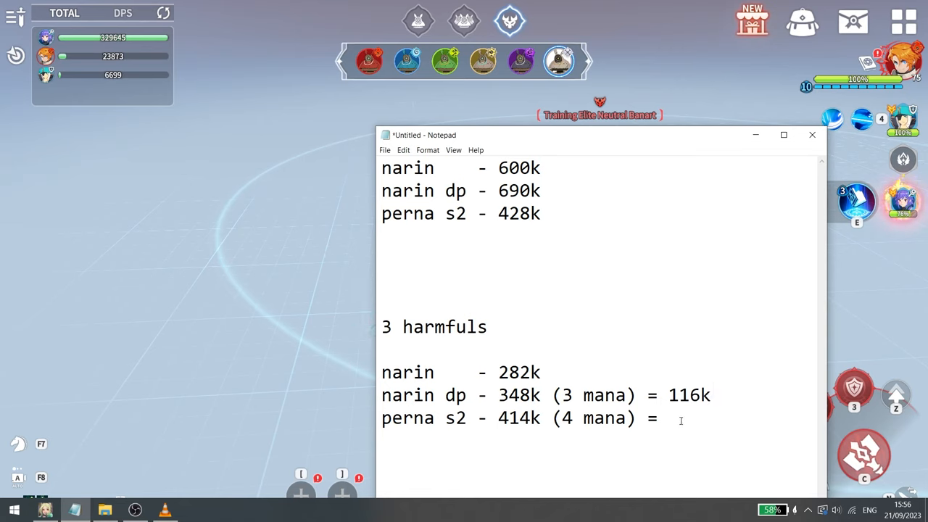
- Add perna s2's 103.5k/1mana figure and the /1mana suffix on both lines
left_click_drag(498, 418, 659, 417)
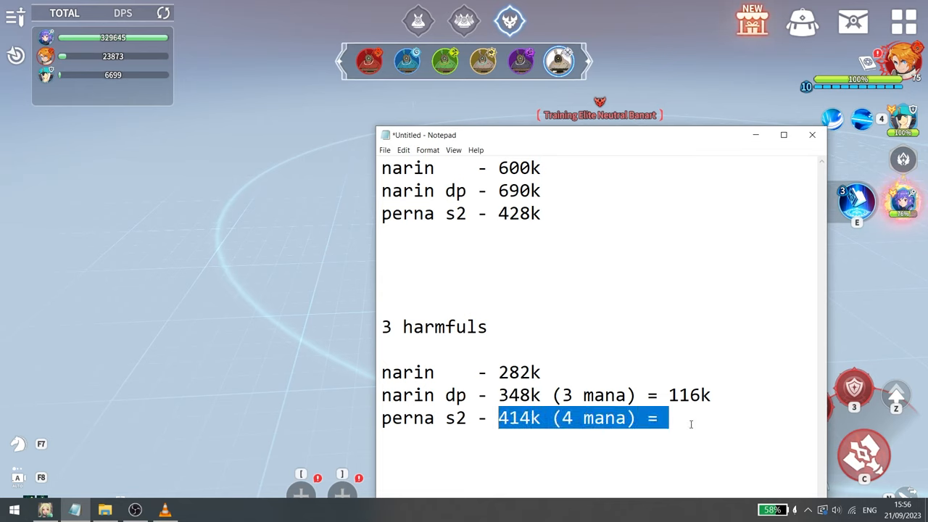
left_click(695, 419)
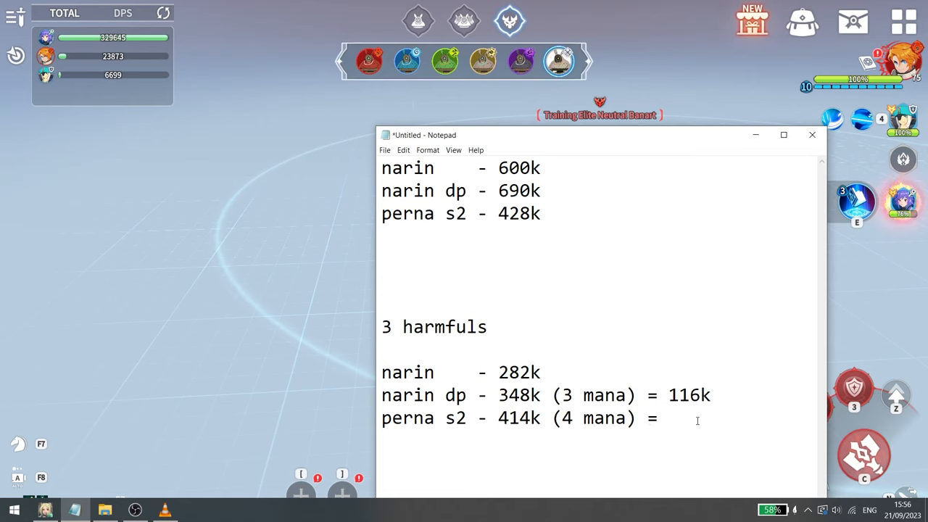
type("103")
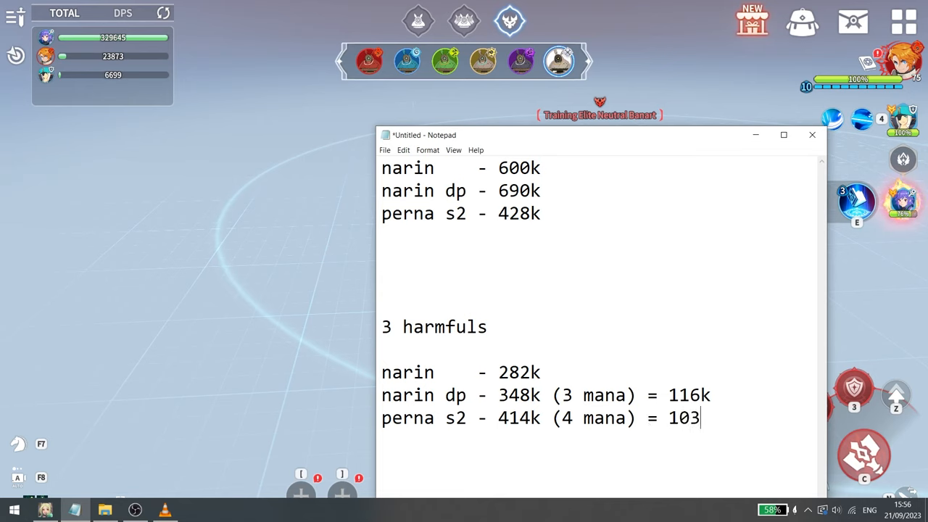
type(".5")
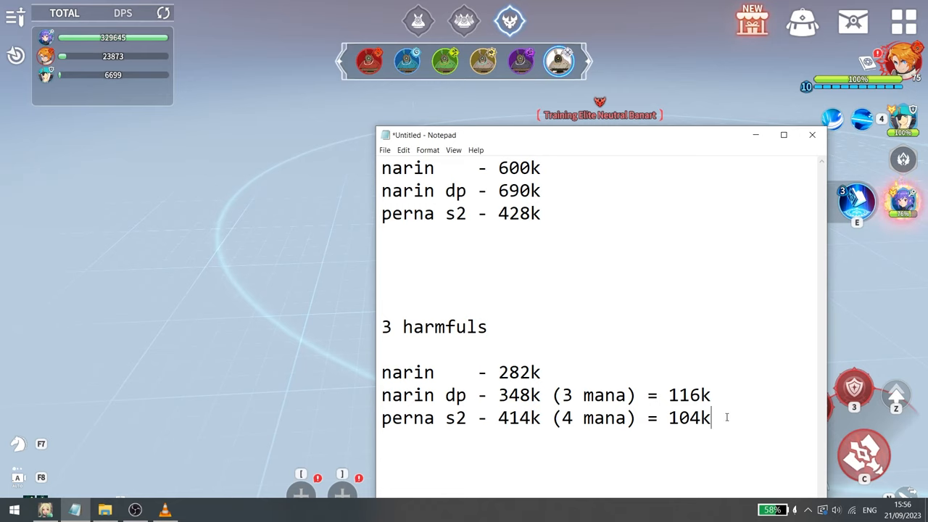
type("/1mana")
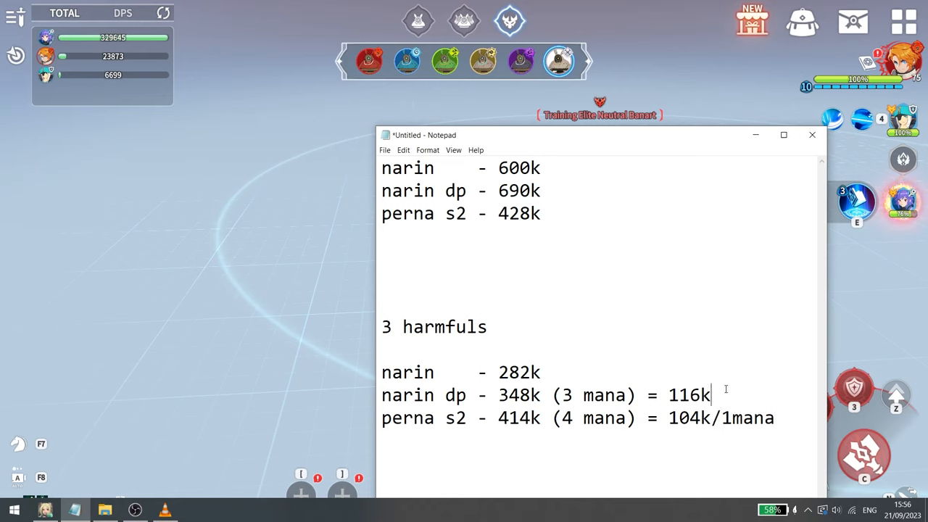
type("/1mana")
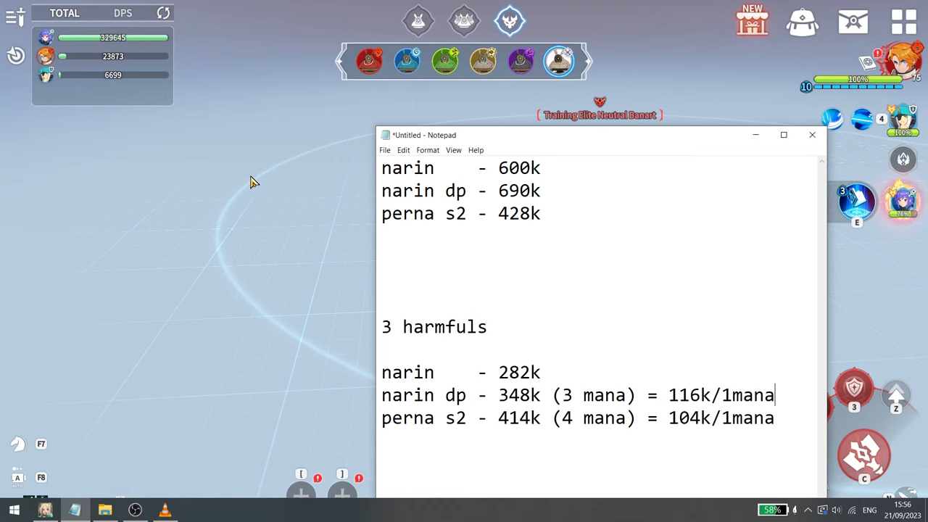
mouse_move(290, 216)
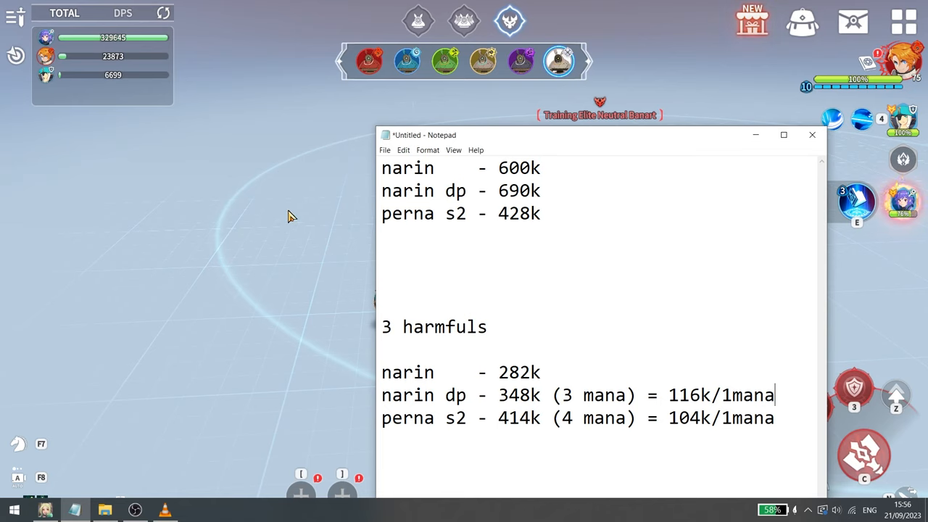
left_click_drag(381, 168, 539, 191)
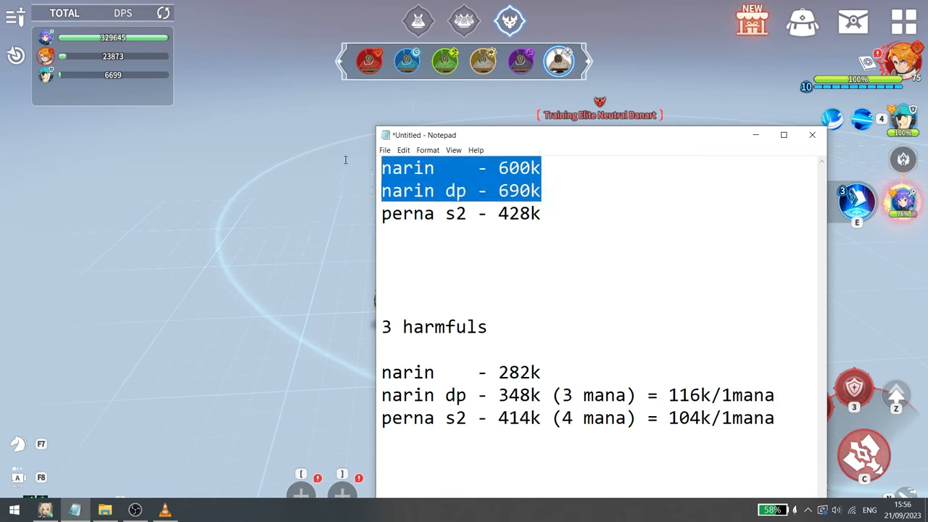
mouse_move(322, 206)
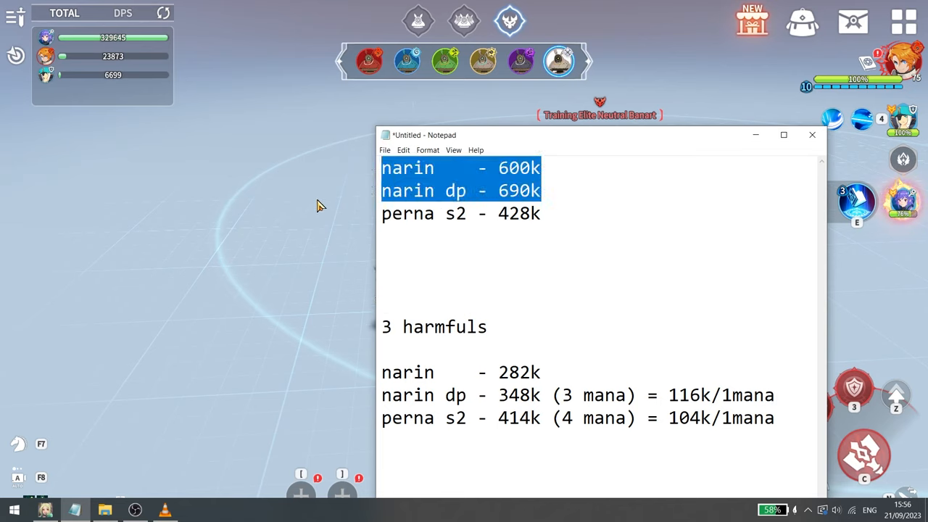
left_click(548, 168)
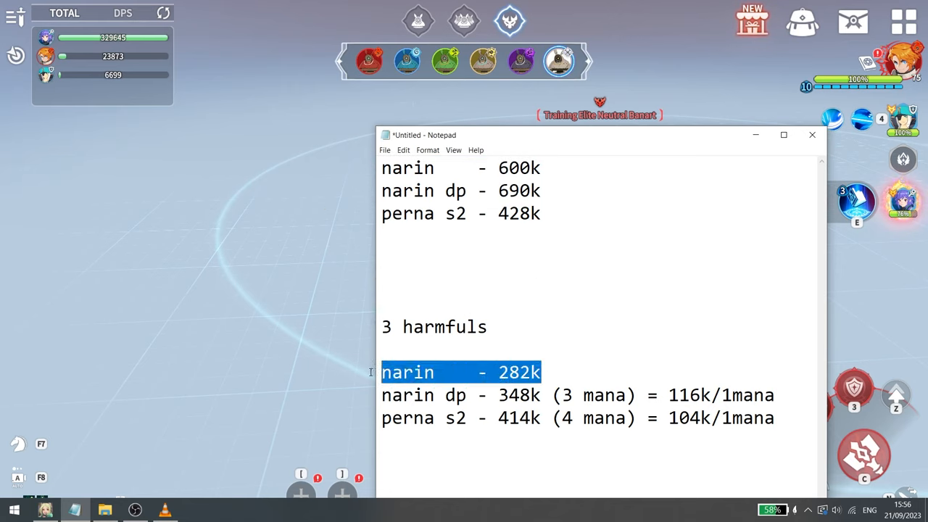
mouse_move(557, 371)
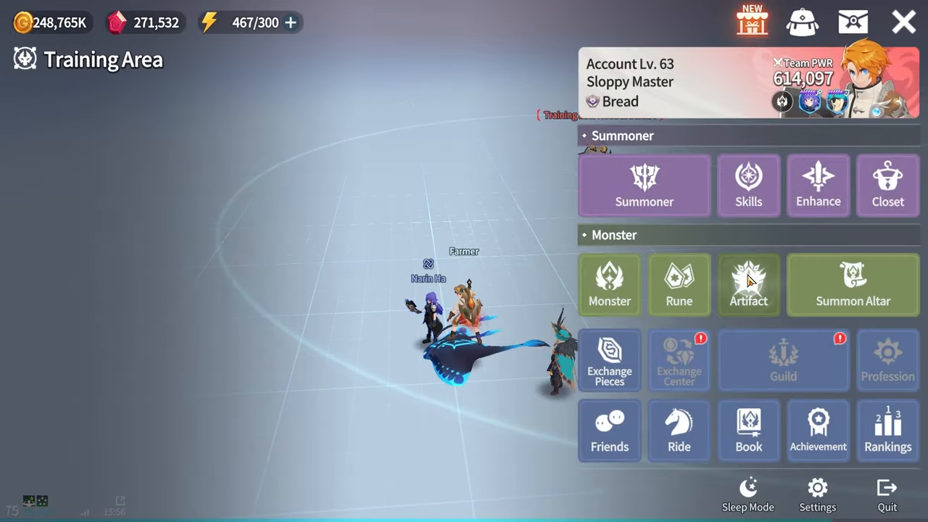
- Equip the +15 Weakness Exploit artifact on Narin Ha in place of Linkage
left_click(748, 282)
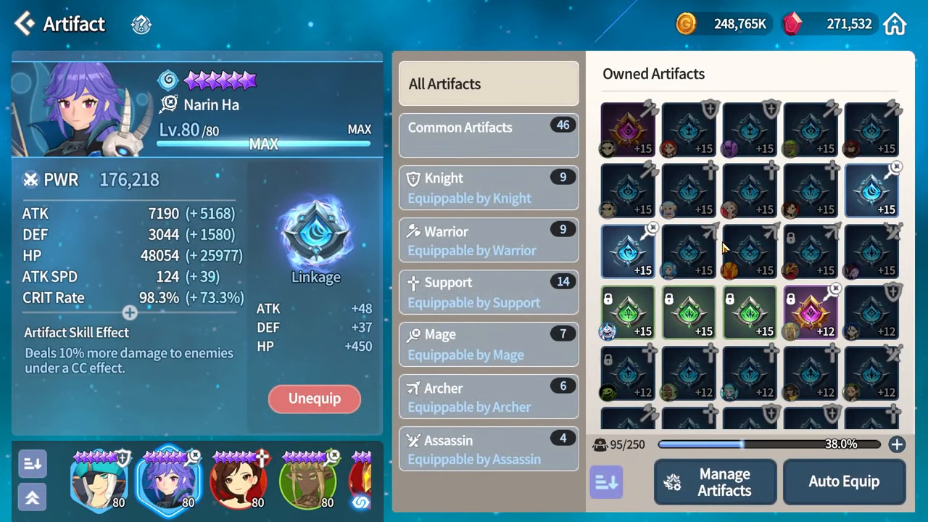
left_click(626, 249)
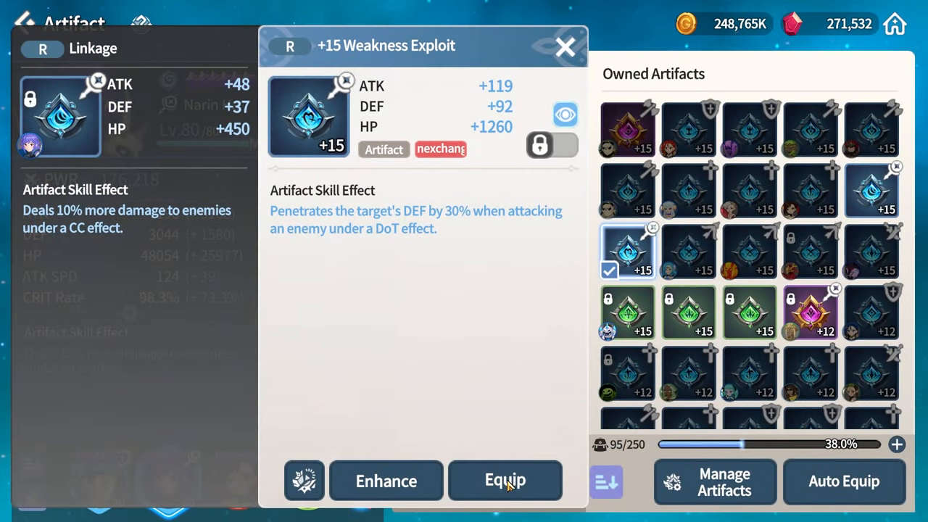
left_click(504, 482)
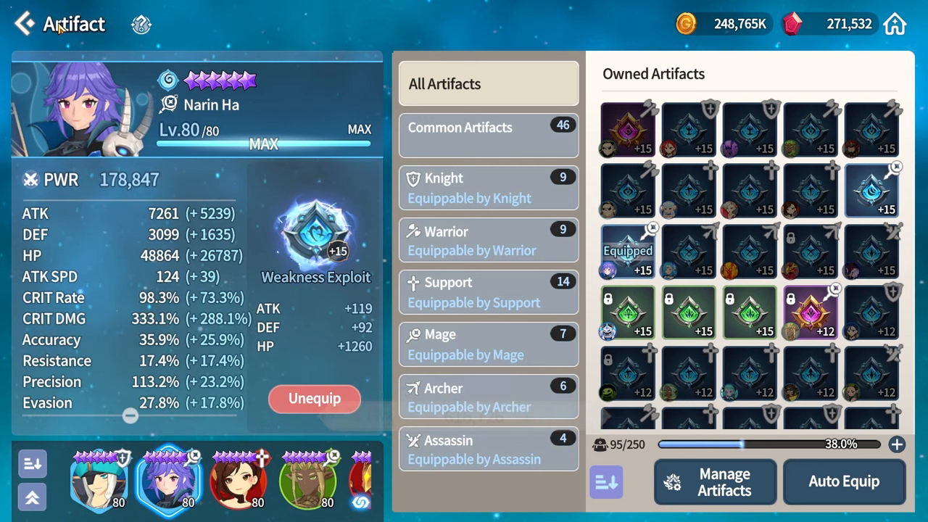
left_click(24, 23)
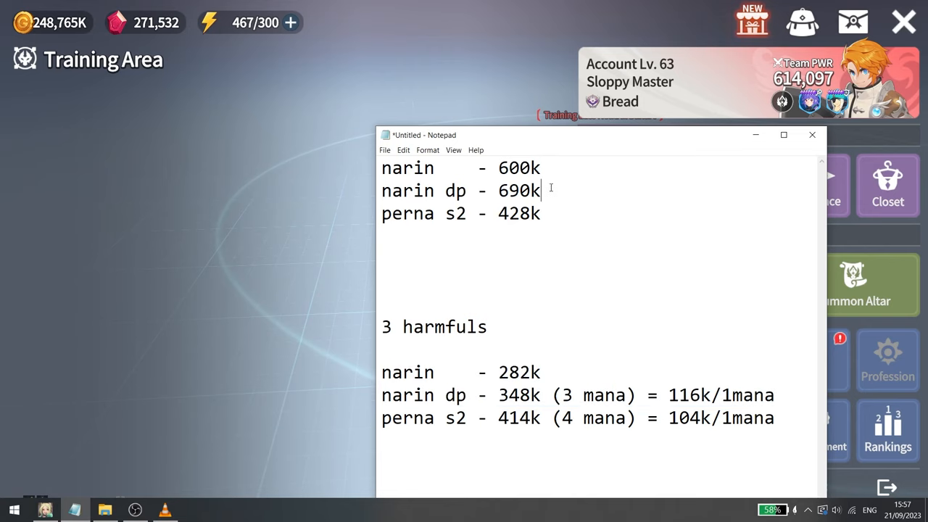
triple_click(461, 190)
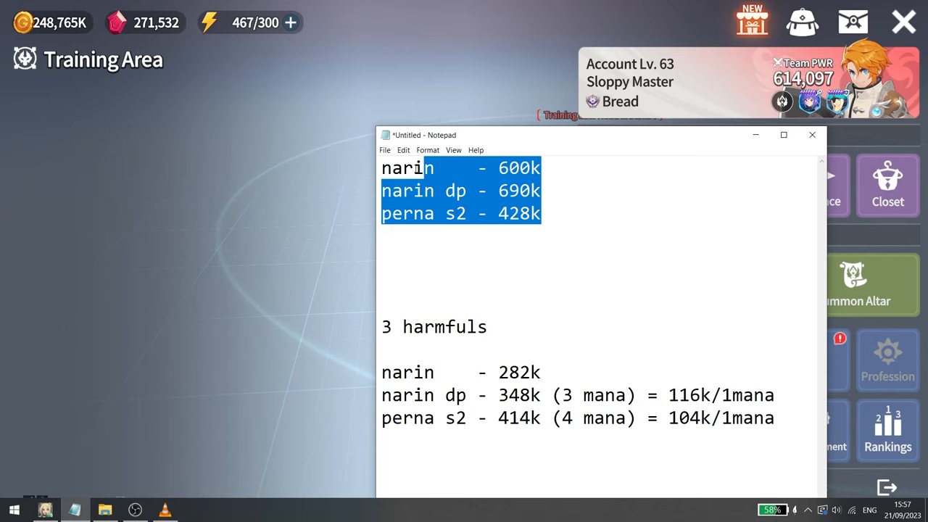
double_click(518, 213)
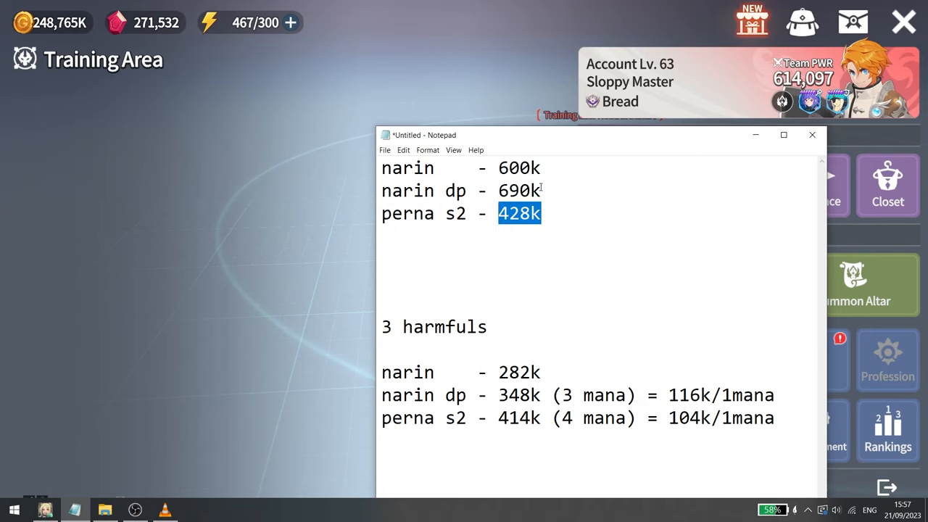
left_click(568, 240)
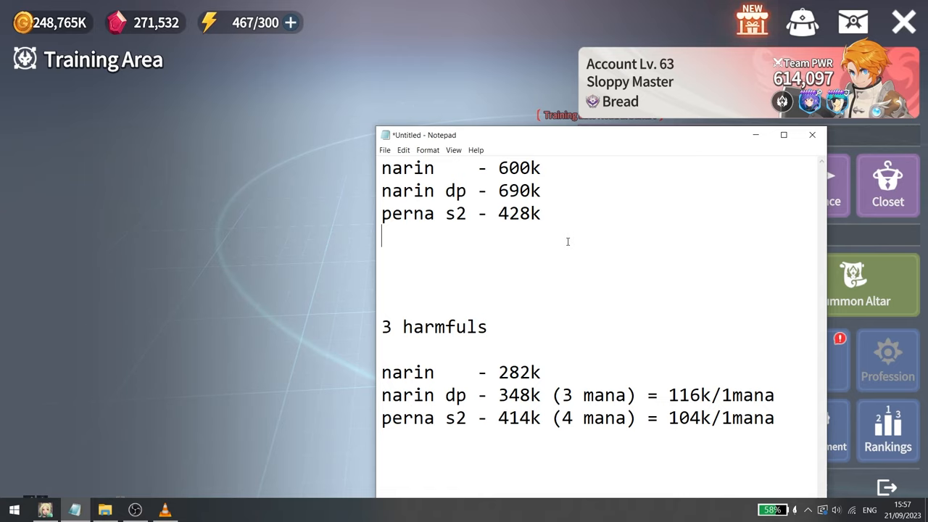
mouse_move(568, 272)
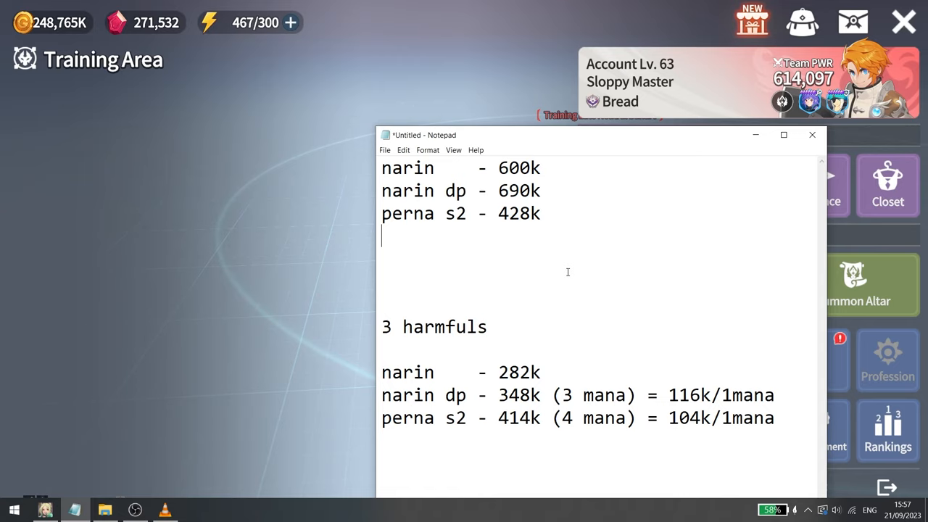
mouse_move(573, 292)
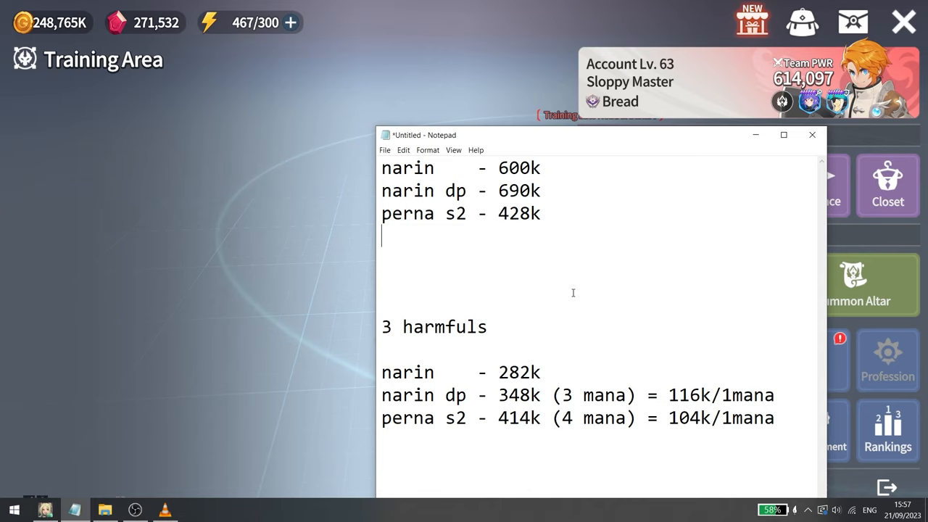
mouse_move(562, 298)
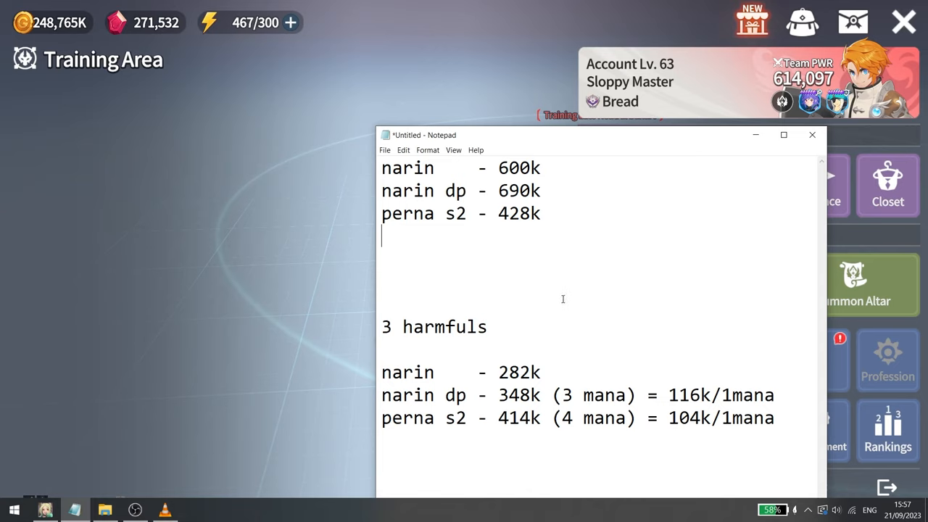